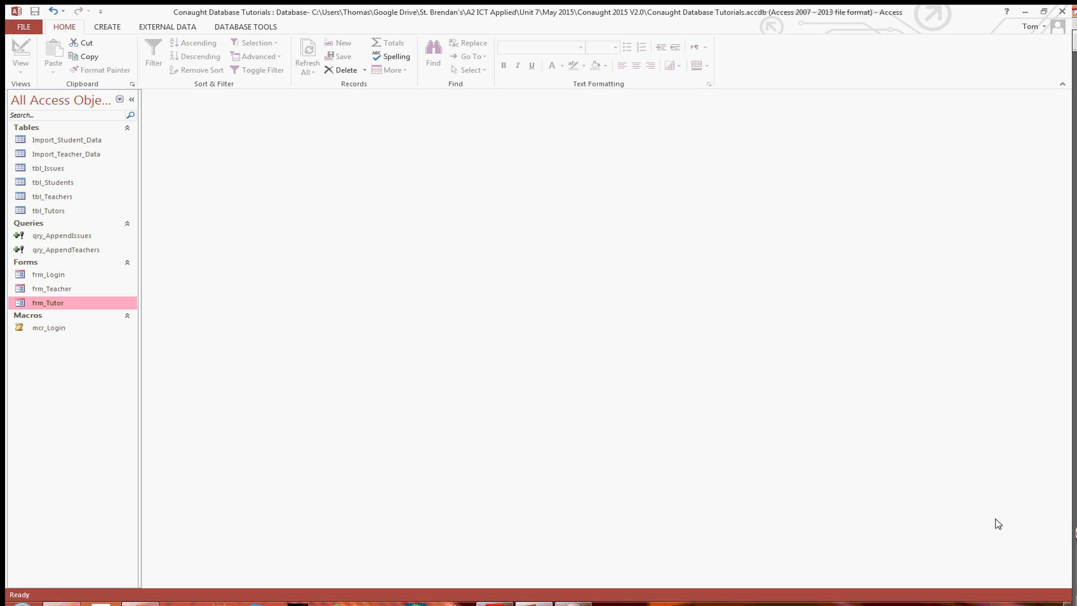
mouse_move(323, 406)
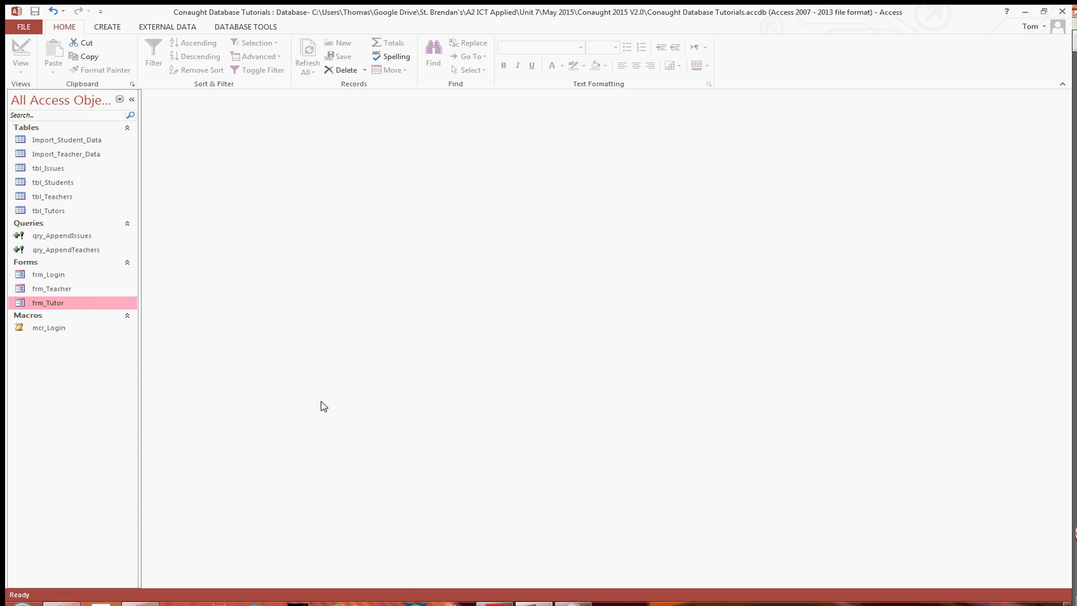
mouse_move(71, 282)
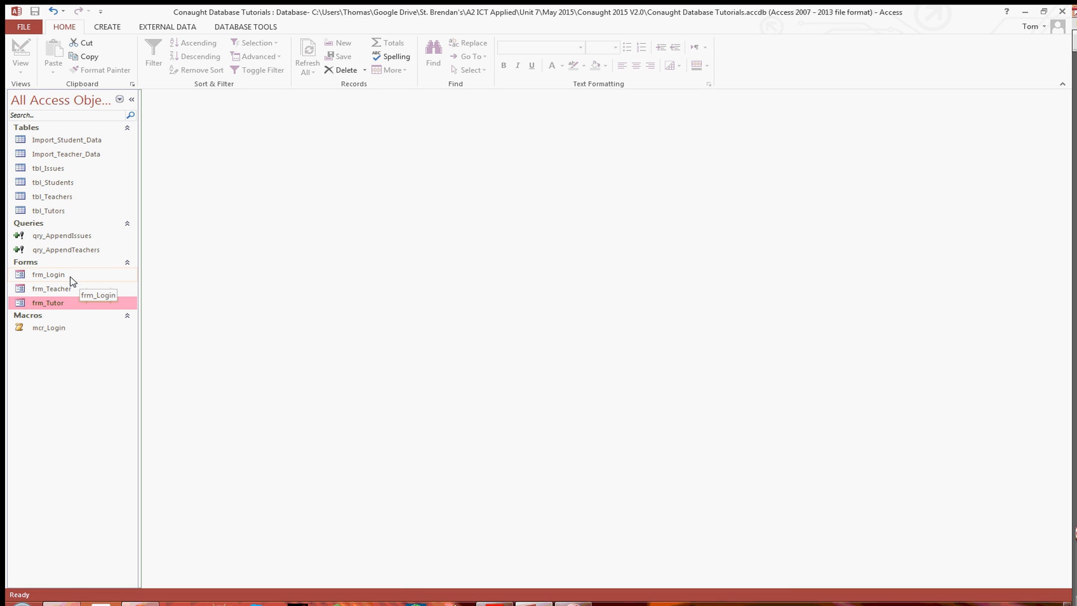
mouse_move(64, 200)
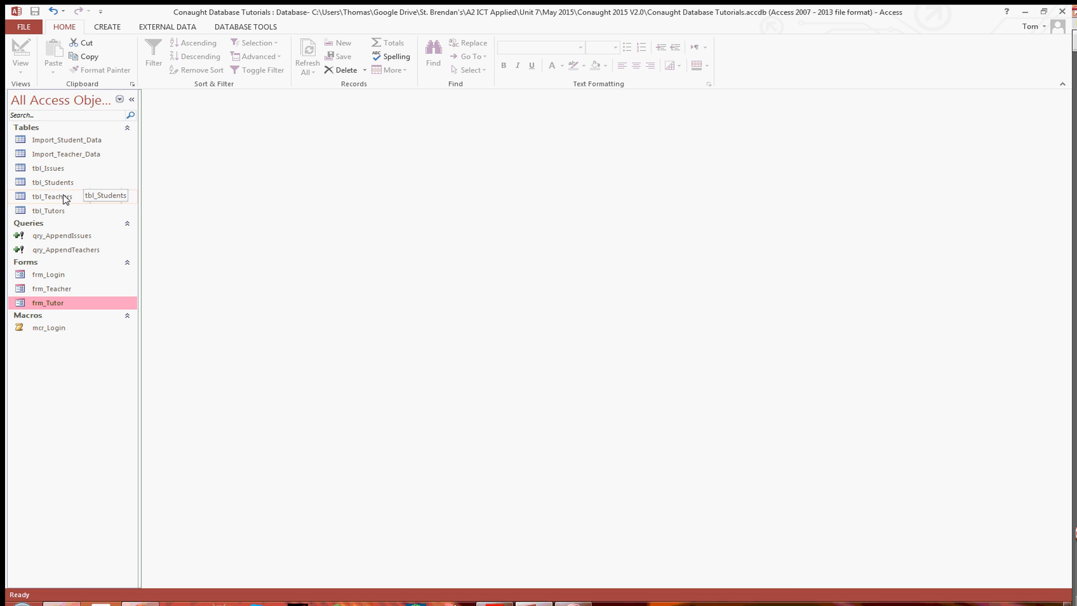
mouse_move(52, 196)
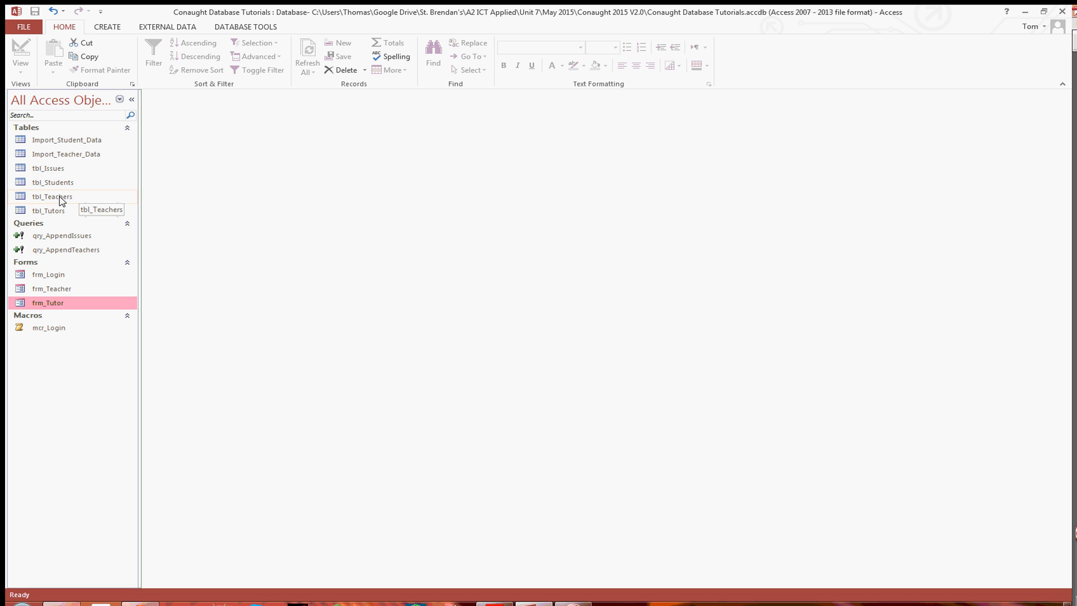
mouse_move(65, 305)
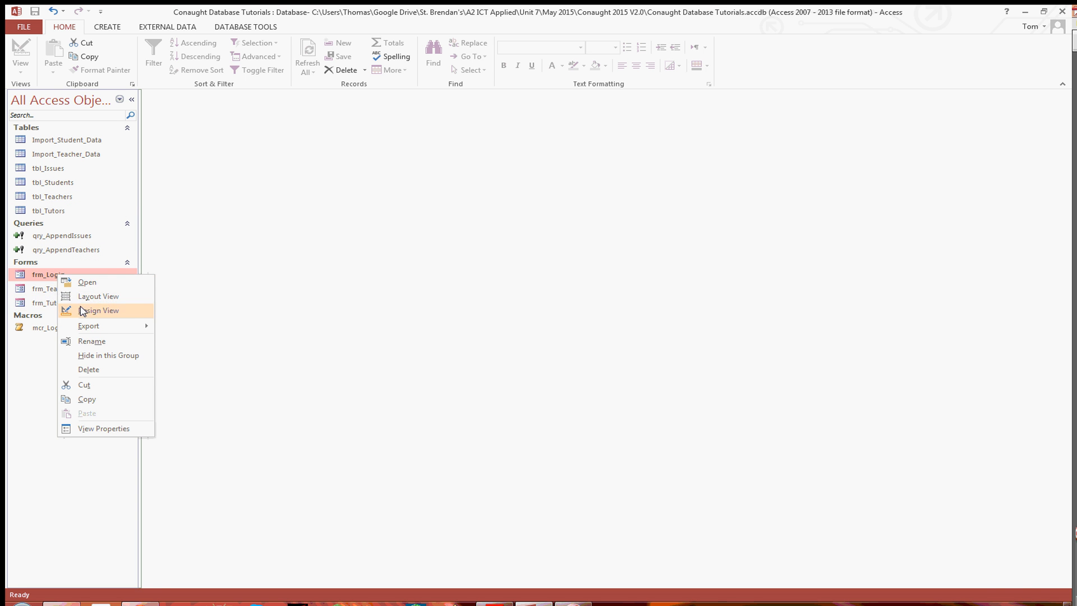
Open frm_Login in Design View and check that the ID text box is named userID
left_click(98, 310)
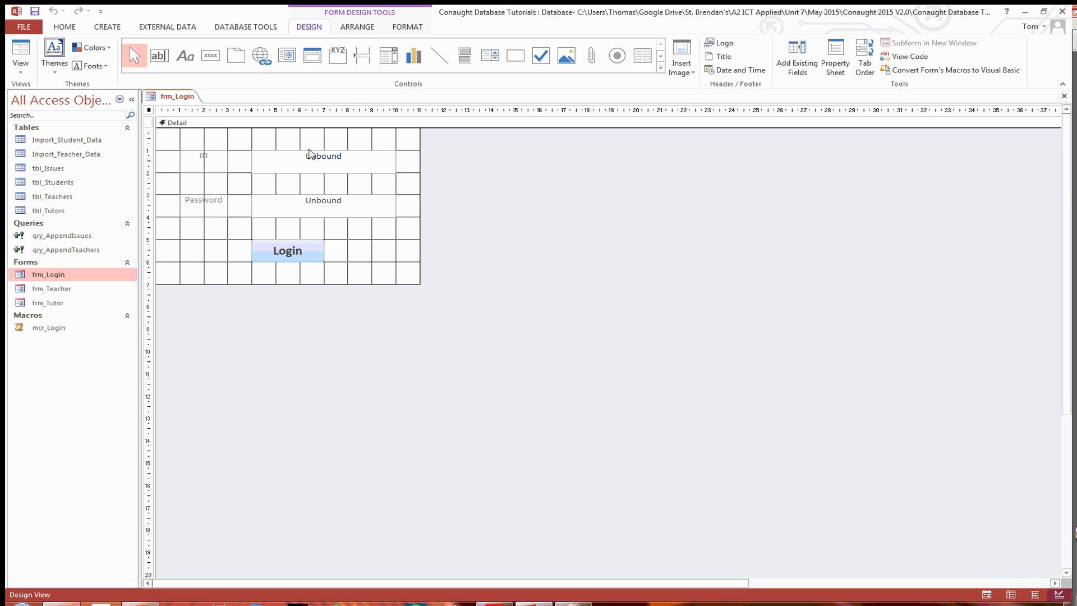
left_click(834, 56)
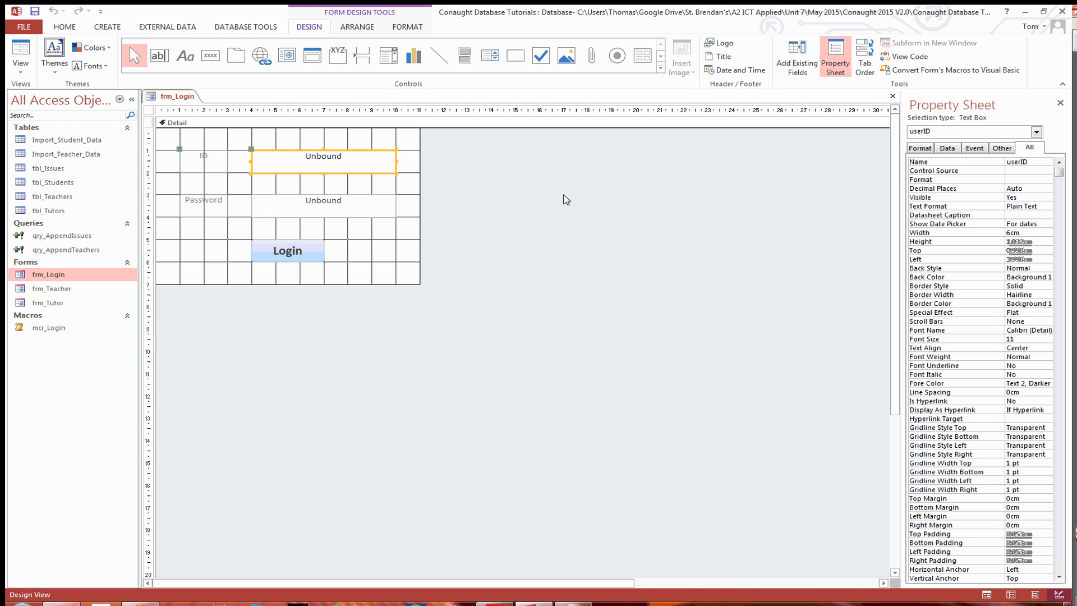
mouse_move(817, 163)
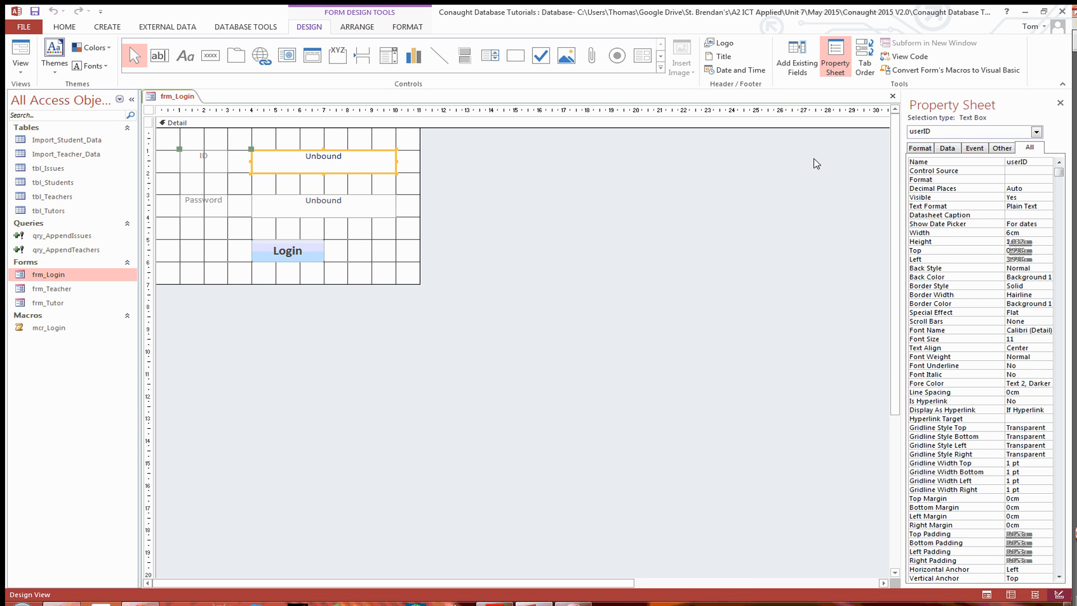
mouse_move(768, 177)
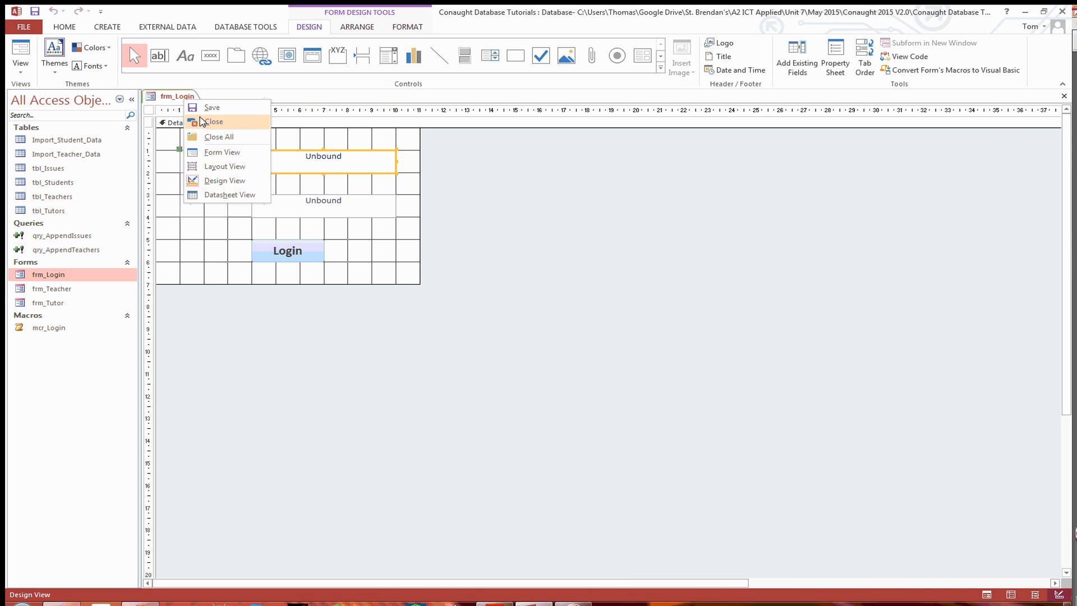
Close frm_Login and start a new query design containing the tbl_Tutors table
left_click(213, 122)
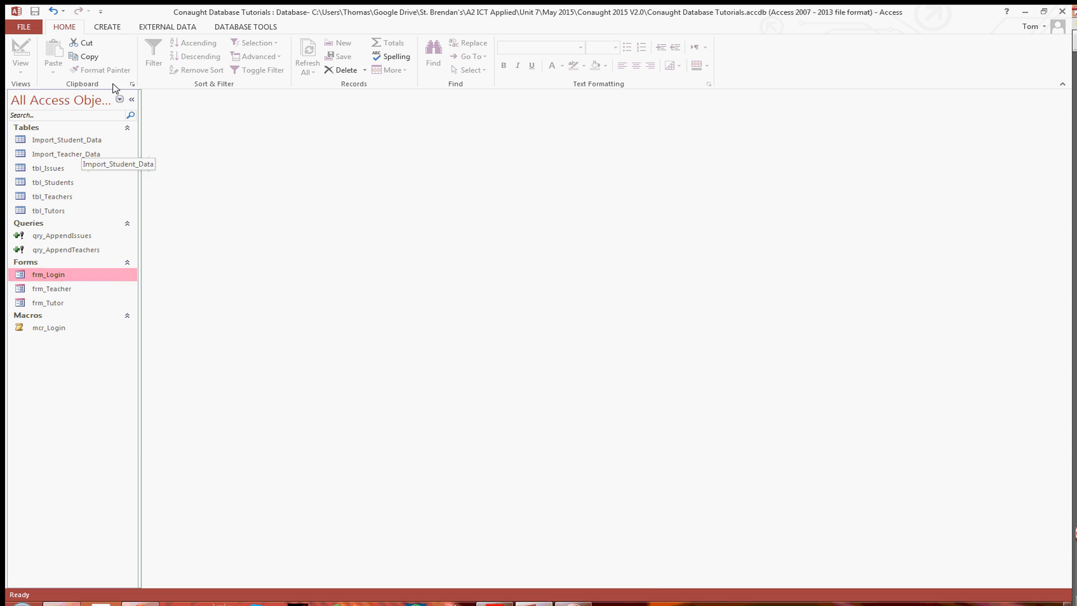
left_click(107, 26)
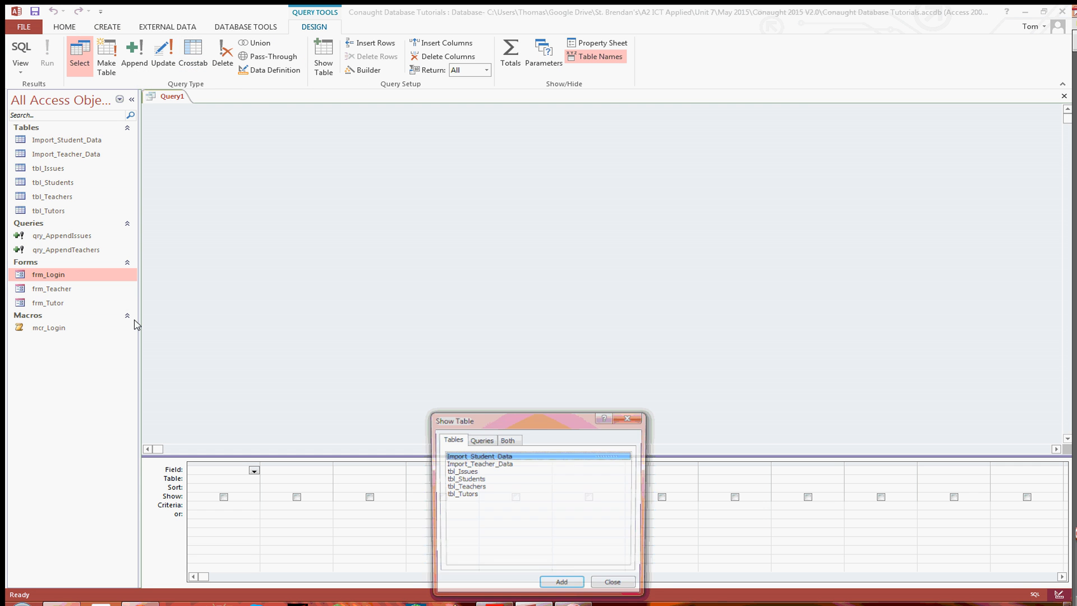
double_click(463, 493)
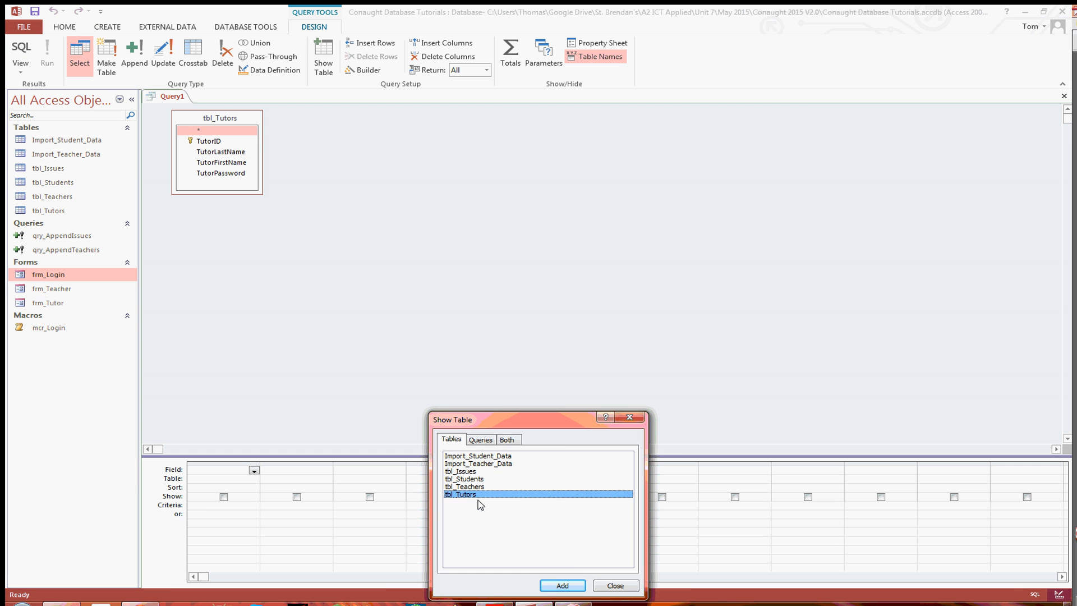
left_click(614, 585)
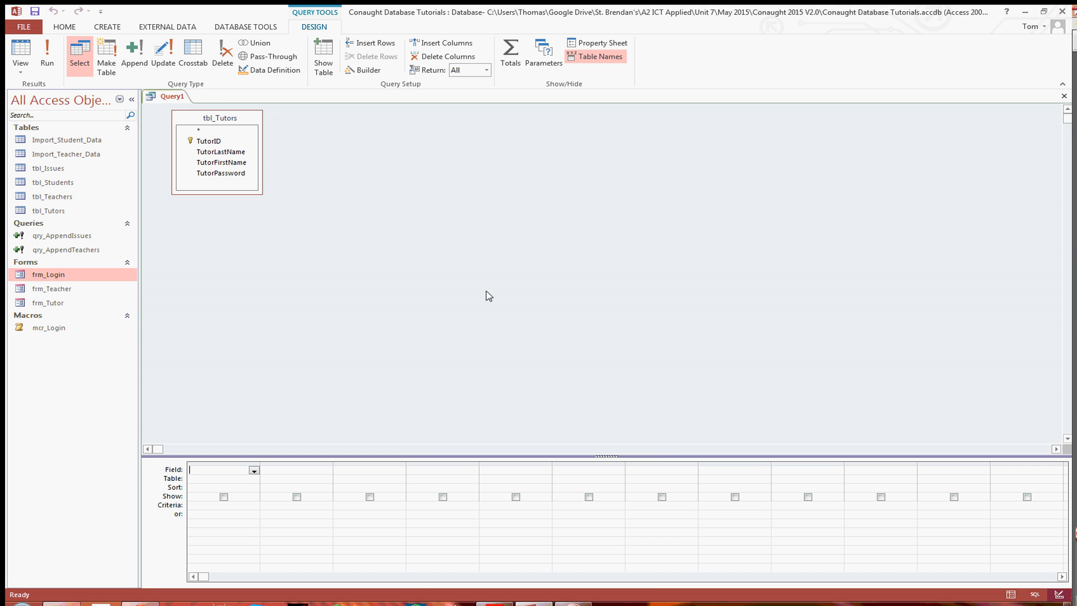
mouse_move(350, 237)
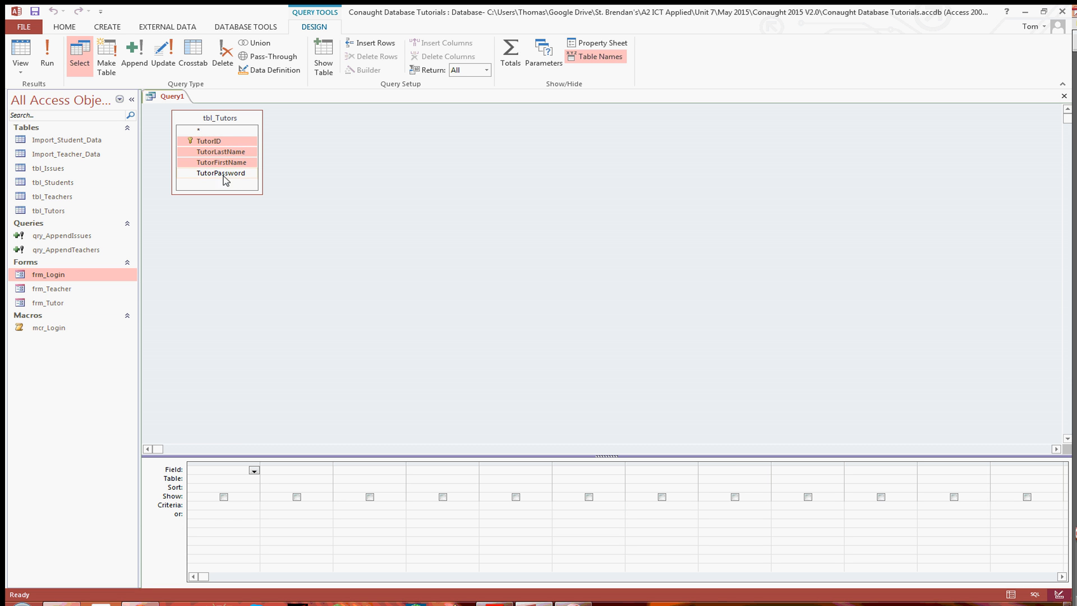
Add TutorID, TutorLastName and TutorFirstName to the query grid, ready for TutorID criteria
left_click(220, 162)
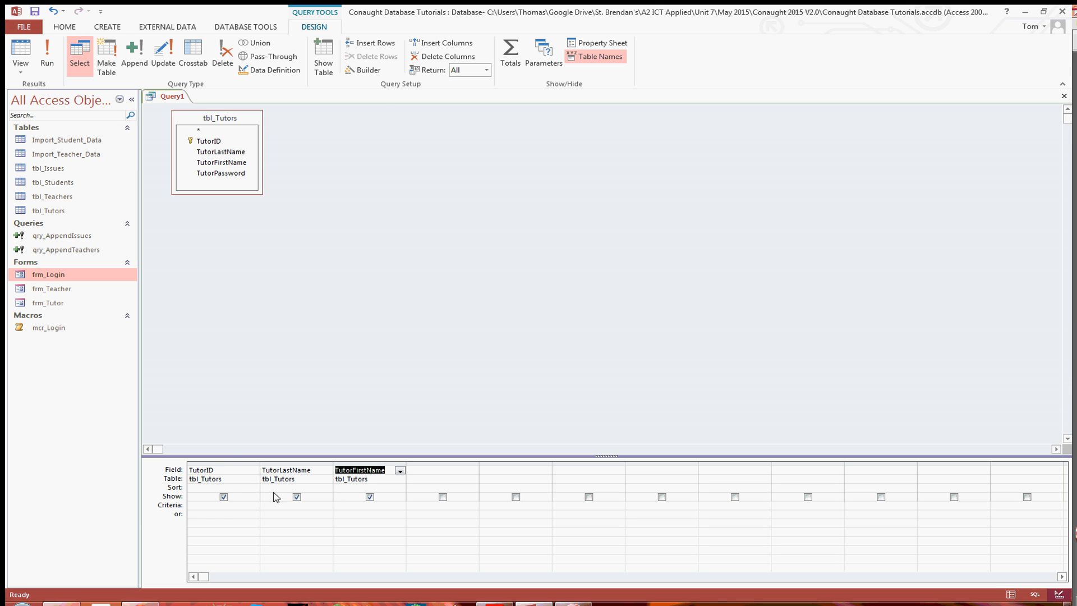
left_click(213, 505)
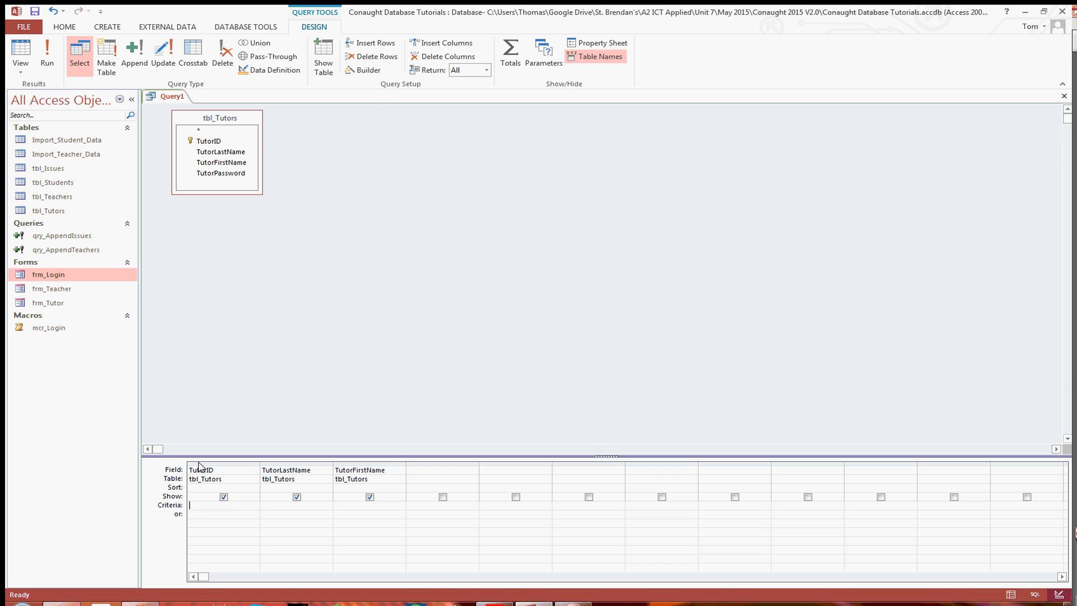
mouse_move(365, 71)
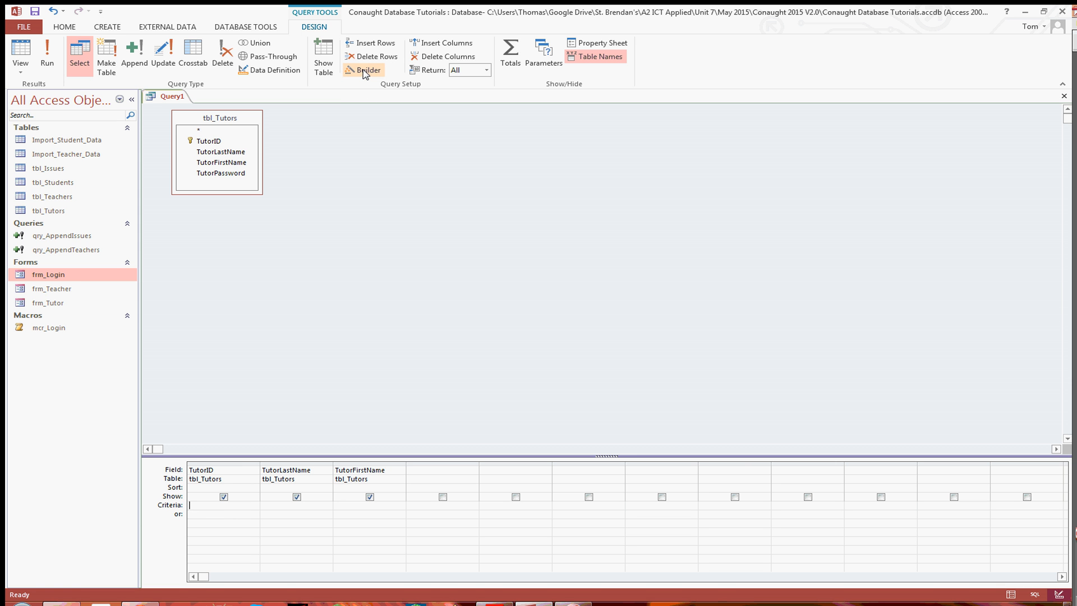
Build the TutorID criteria [TempVars]![Username] in Expression Builder
left_click(366, 69)
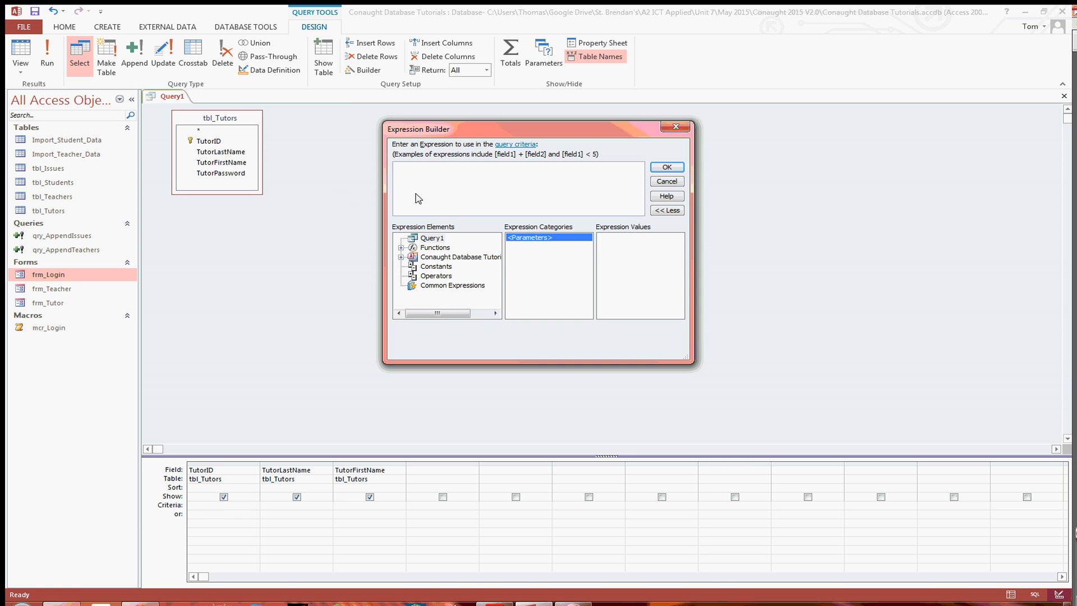
mouse_move(457, 260)
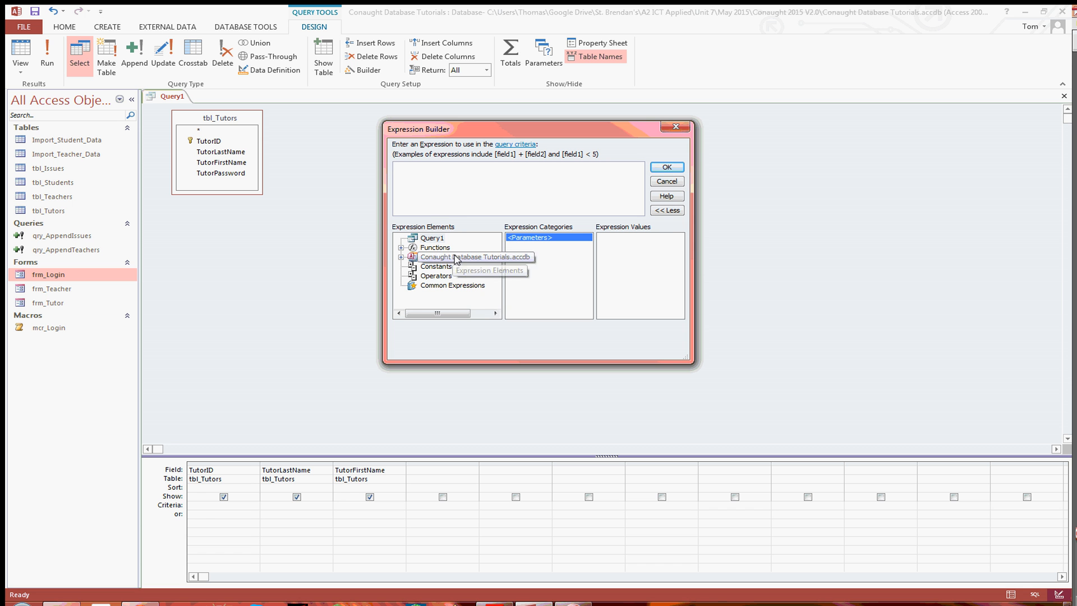
left_click(401, 256)
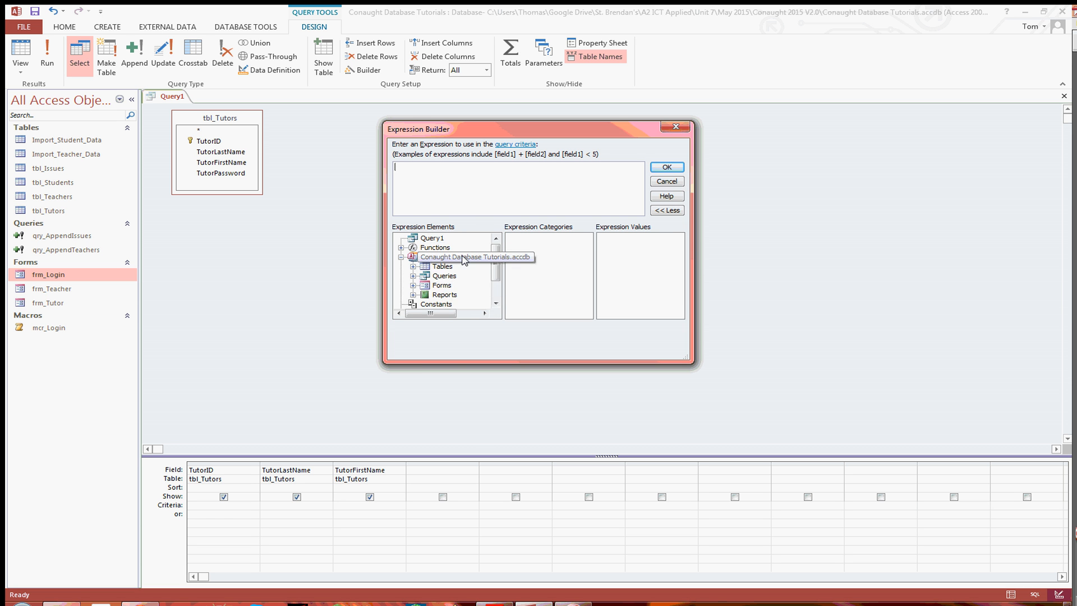
left_click(413, 285)
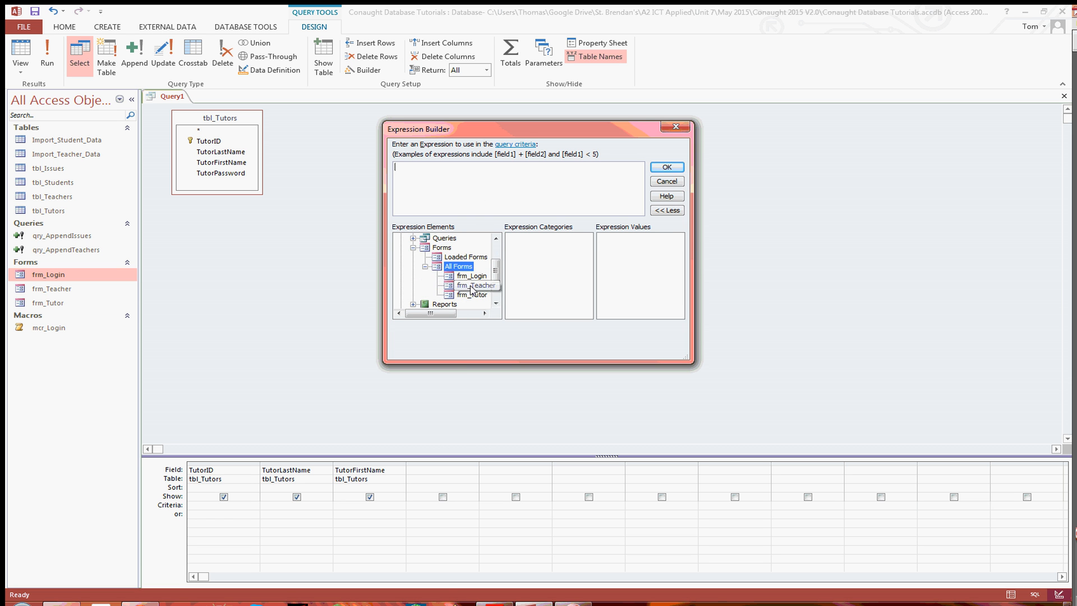
mouse_move(530, 268)
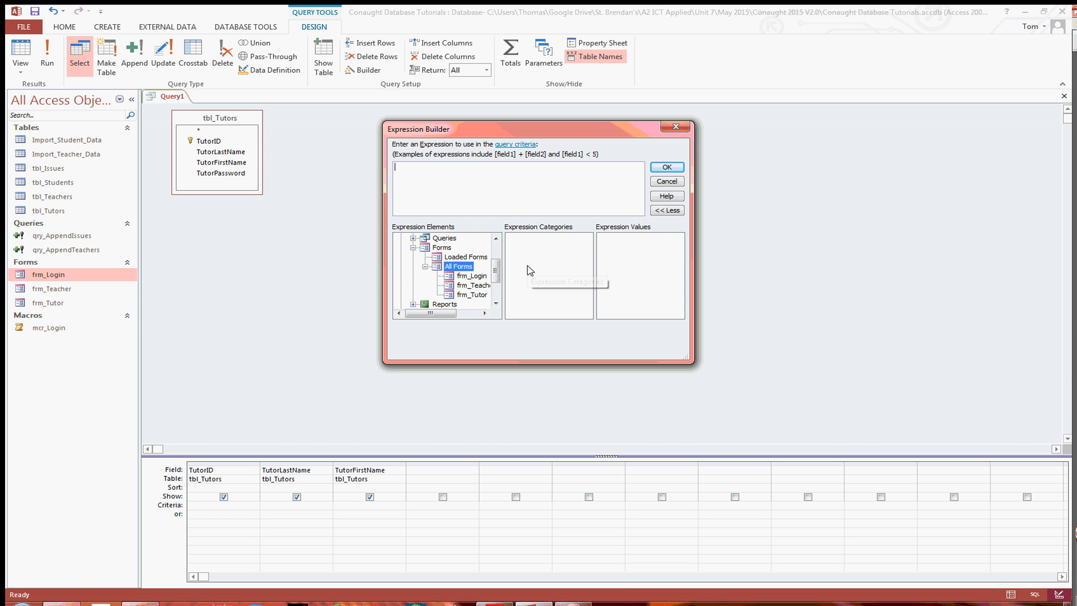
mouse_move(512, 208)
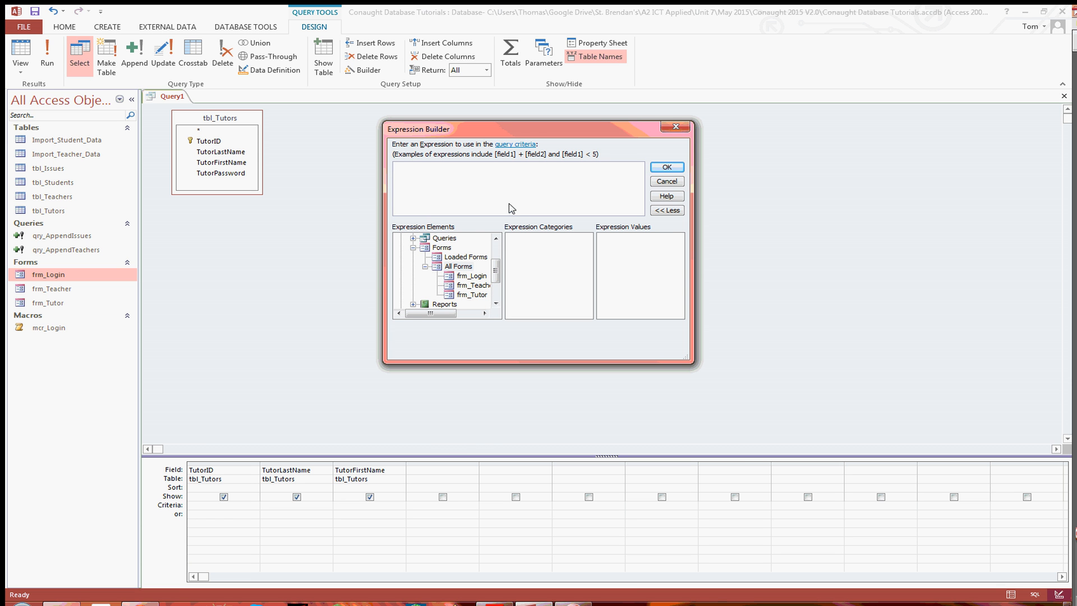
type("[")
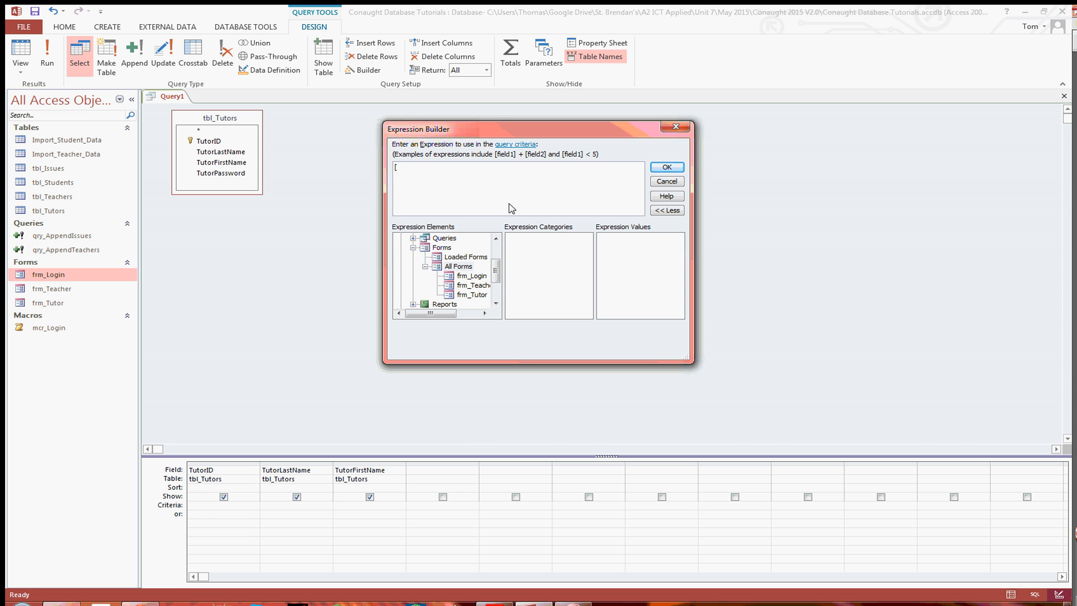
type("[TempVars")
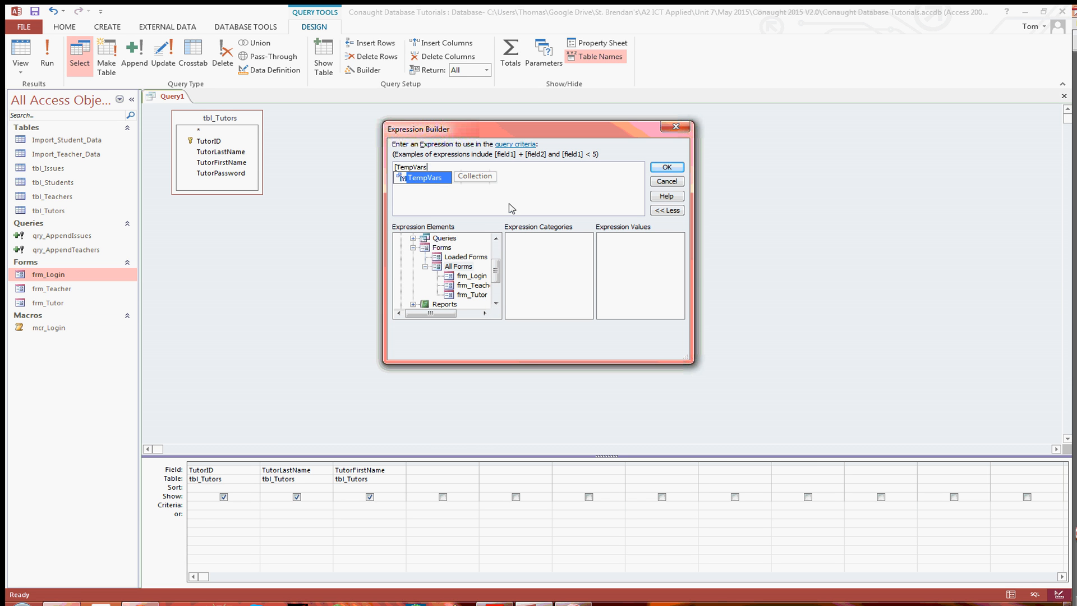
type("]![")
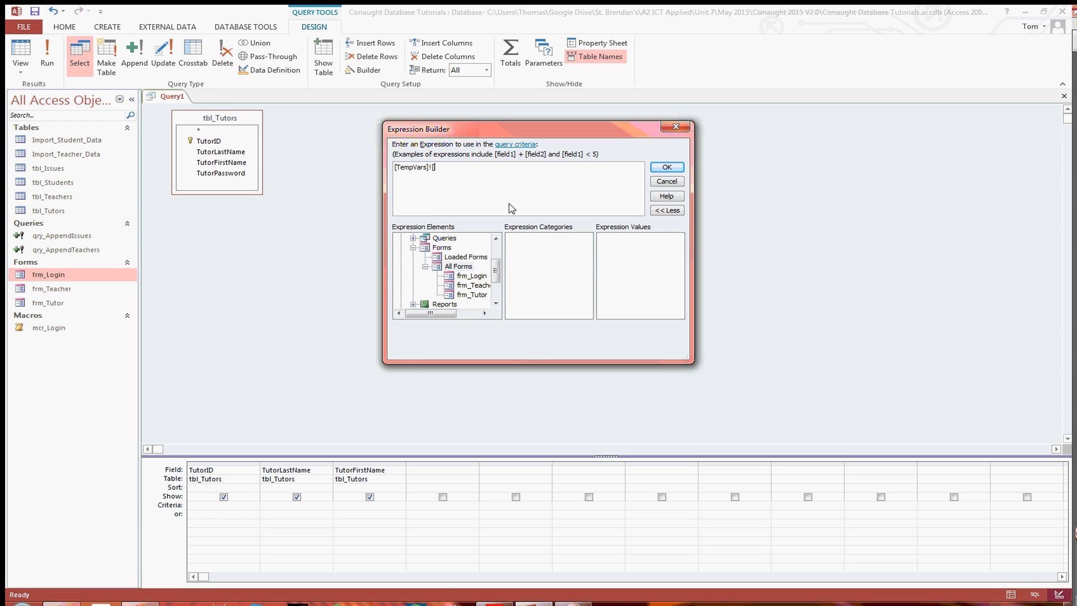
type("[Username]")
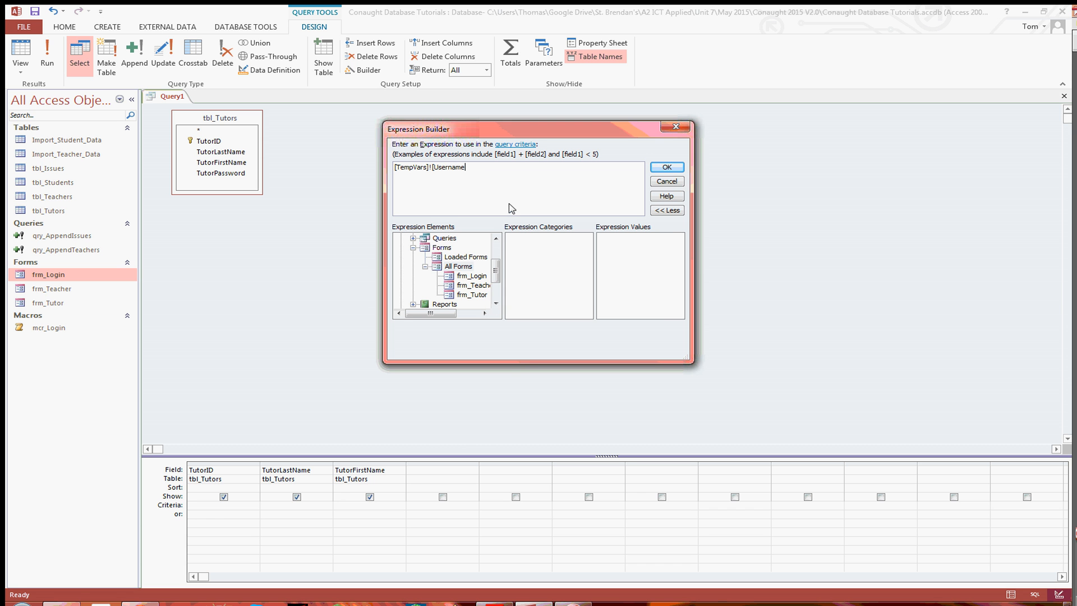
mouse_move(468, 251)
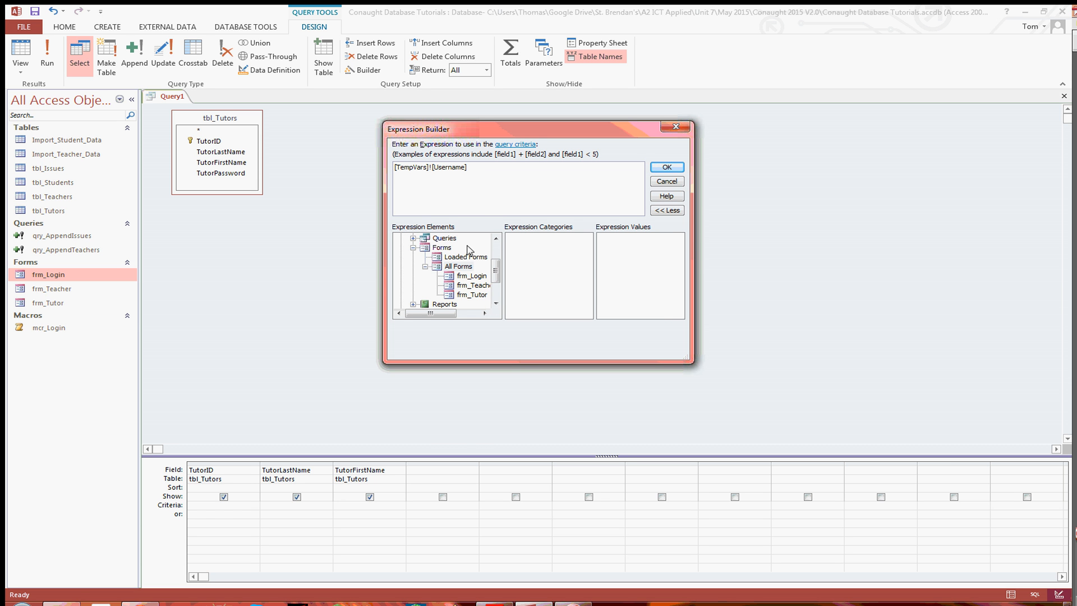
left_click(471, 275)
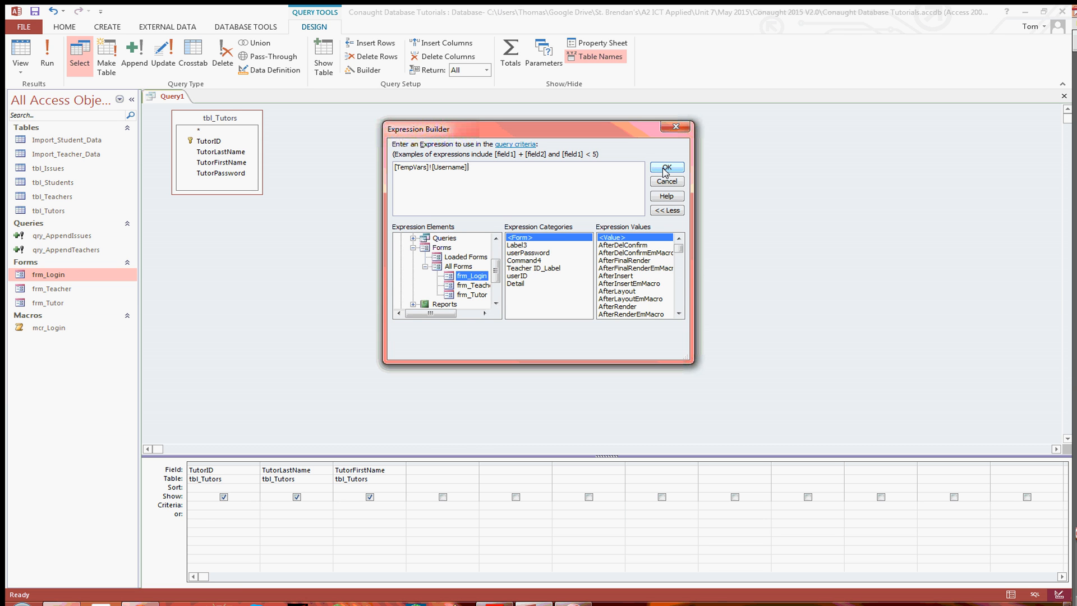
left_click(665, 167)
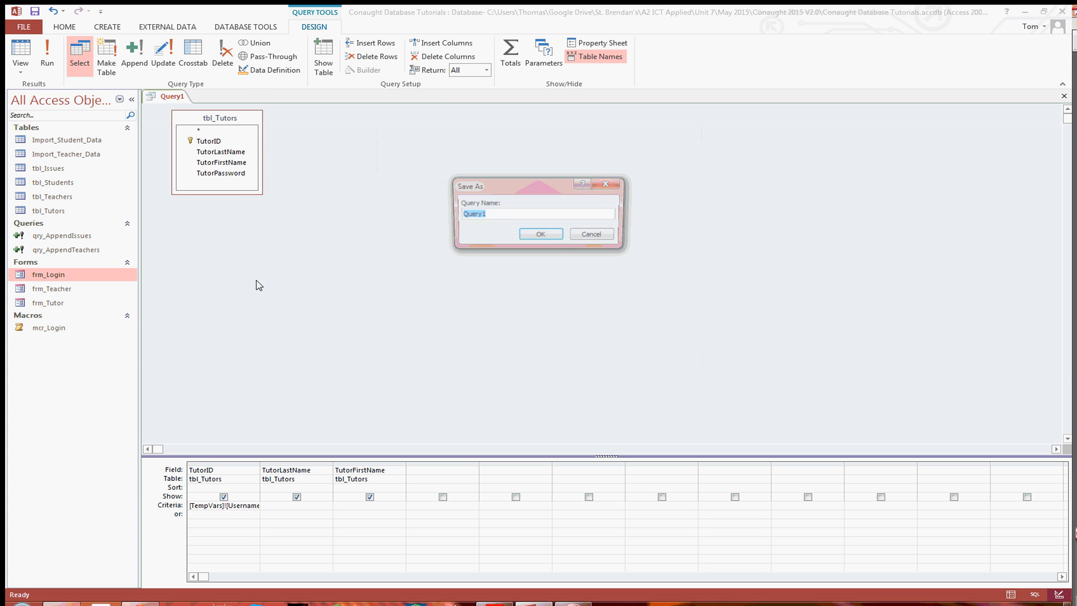
Save the query as qry_CurrentTutorDetails, run it, then close it
type("qry_C")
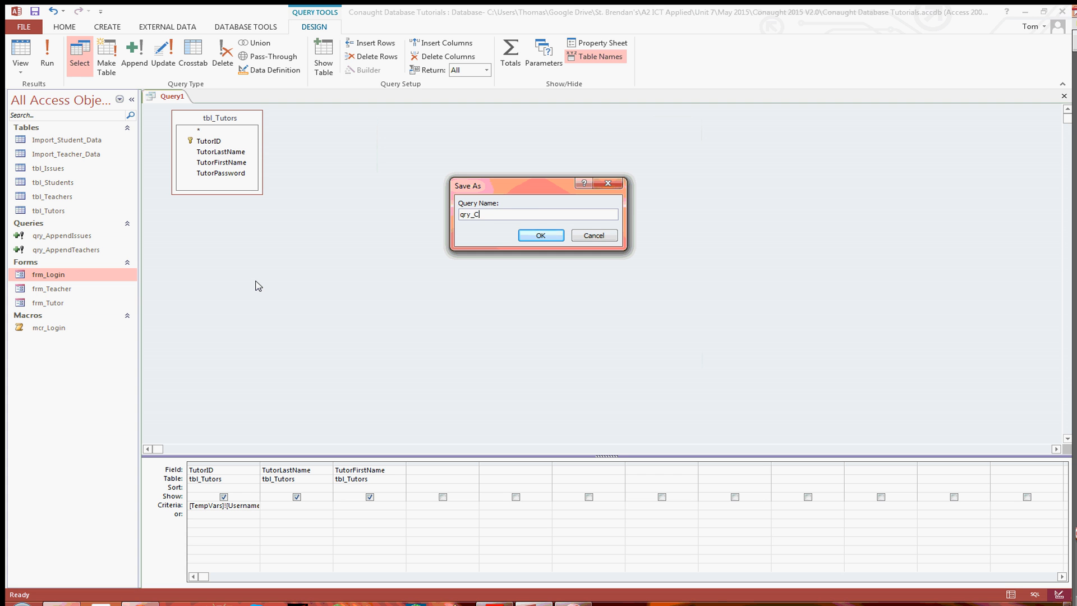
type("urrentY")
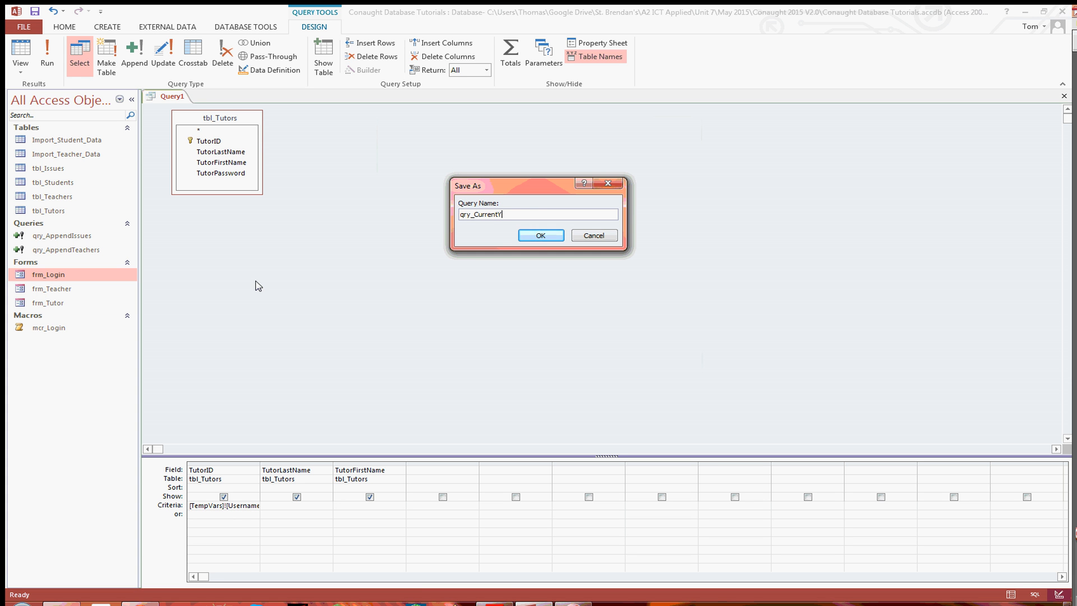
type("utor")
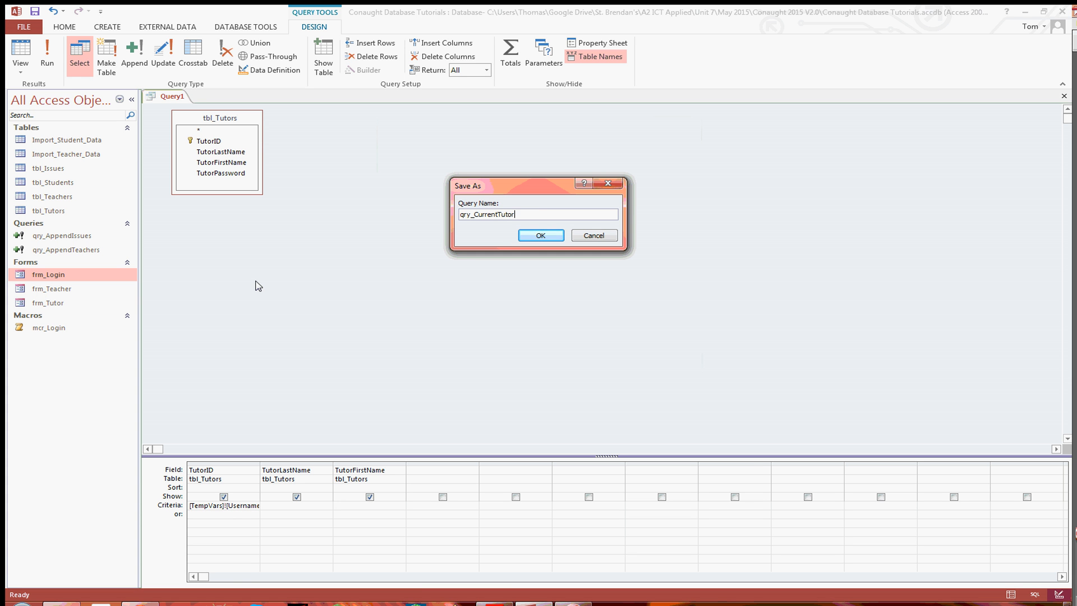
type("Det")
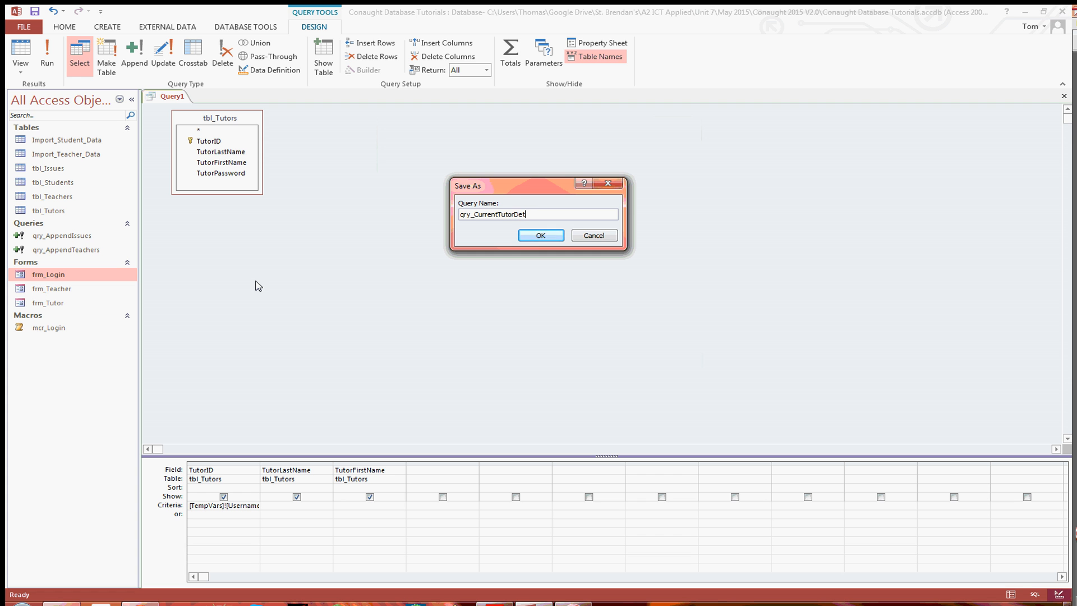
type("ails")
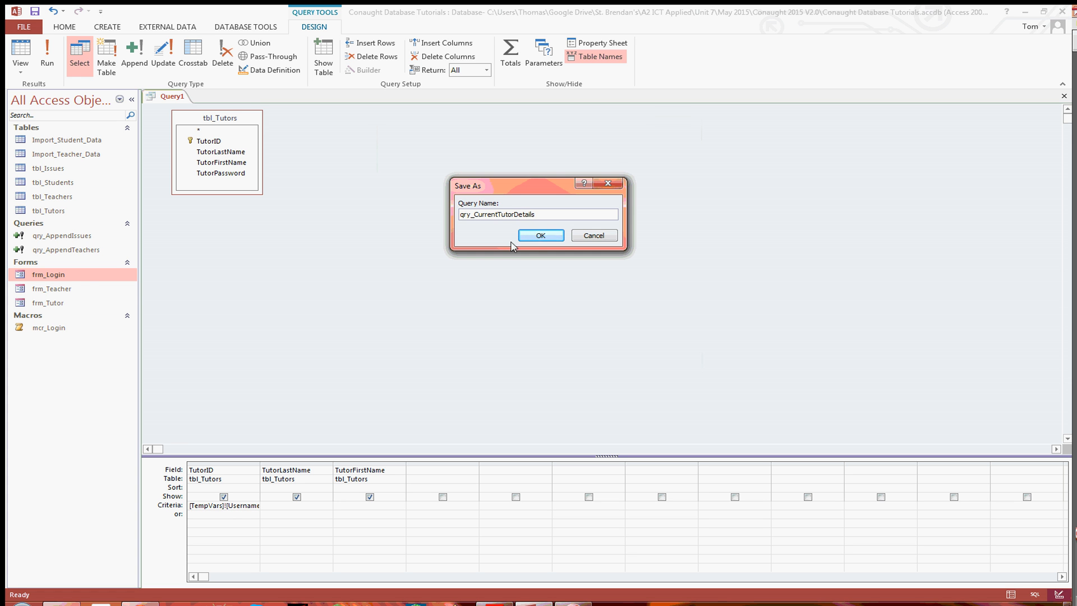
left_click(539, 235)
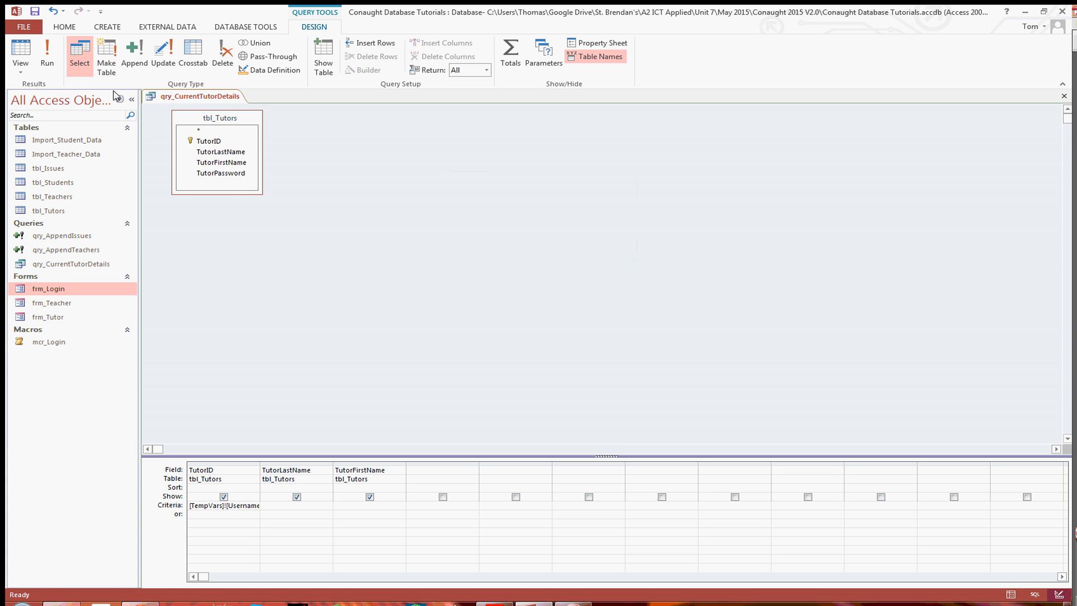
left_click(20, 53)
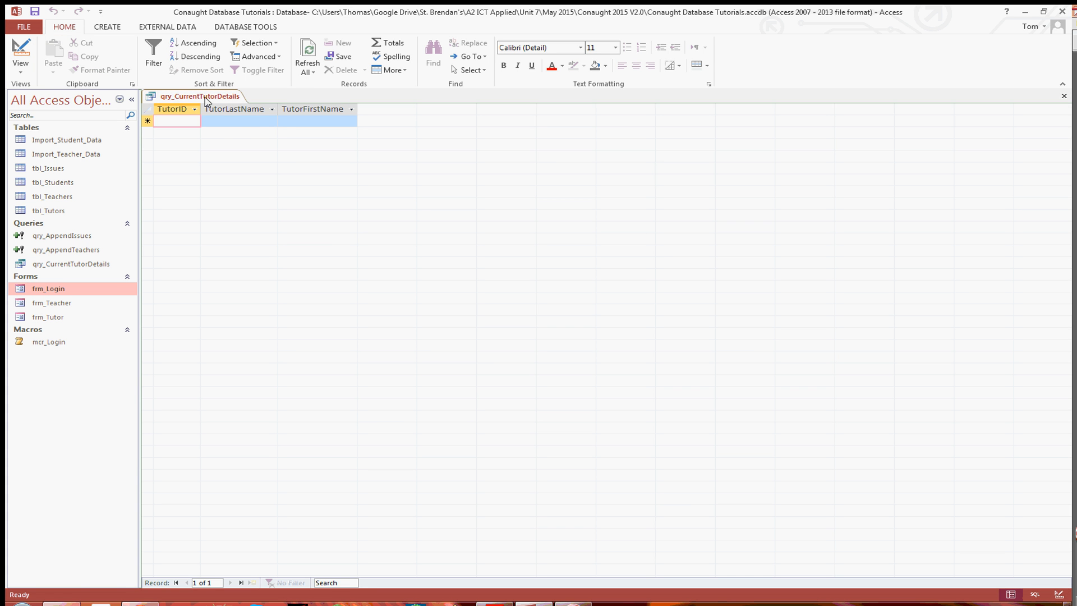
left_click(1064, 95)
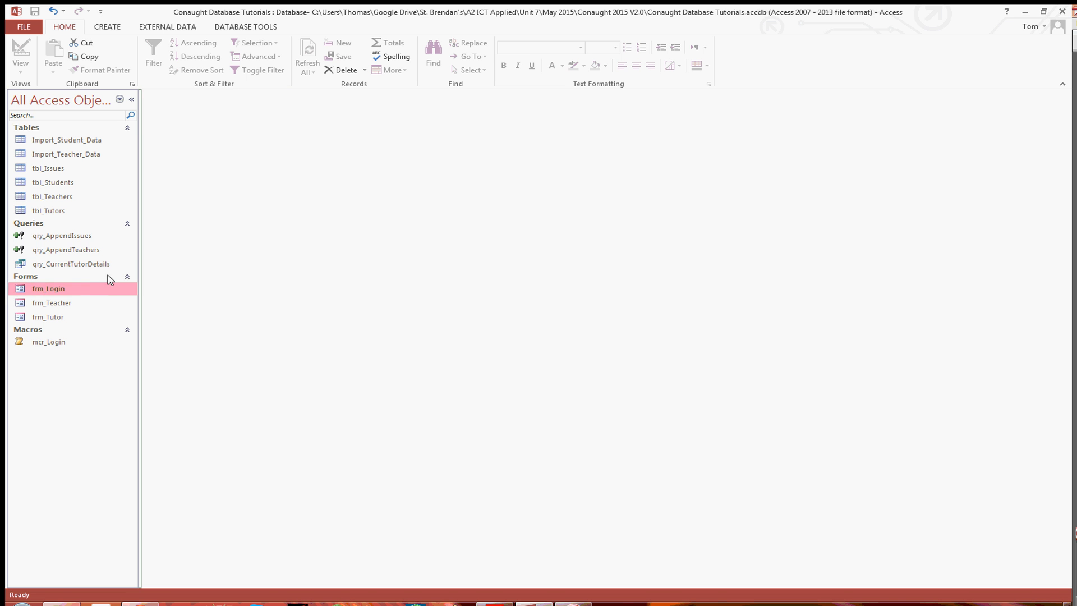
Log in through frm_Login as tutor HWO, then run qry_CurrentTutorDetails
double_click(48, 288)
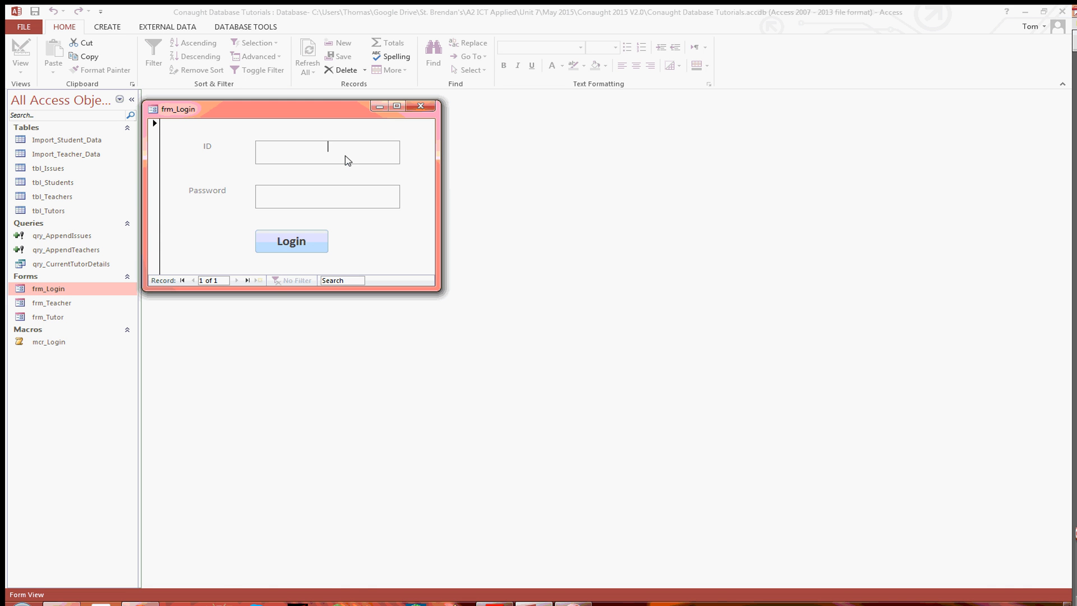
type("HWO")
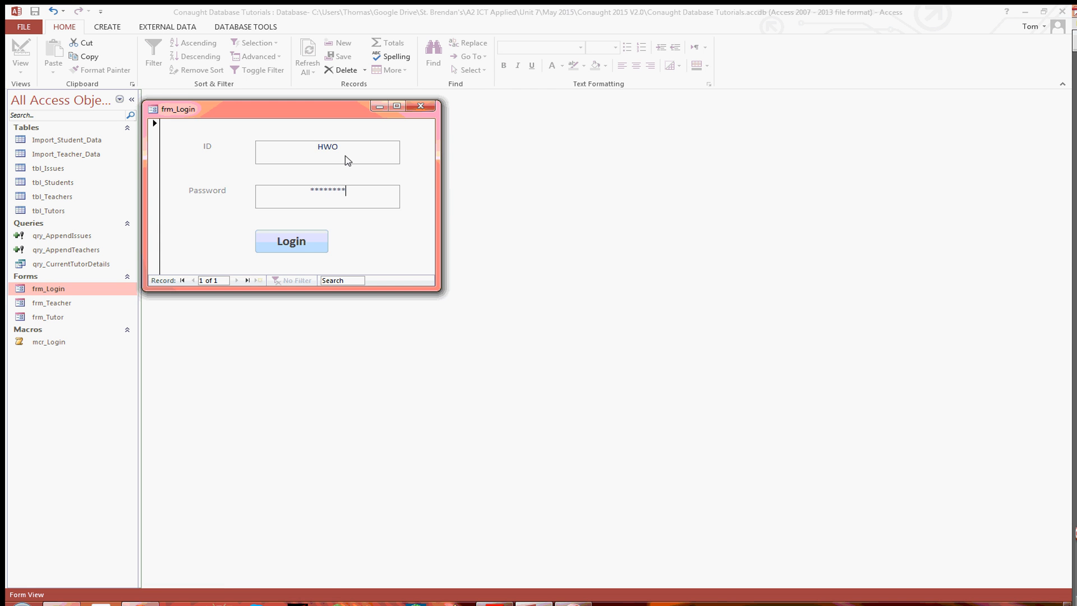
left_click(290, 241)
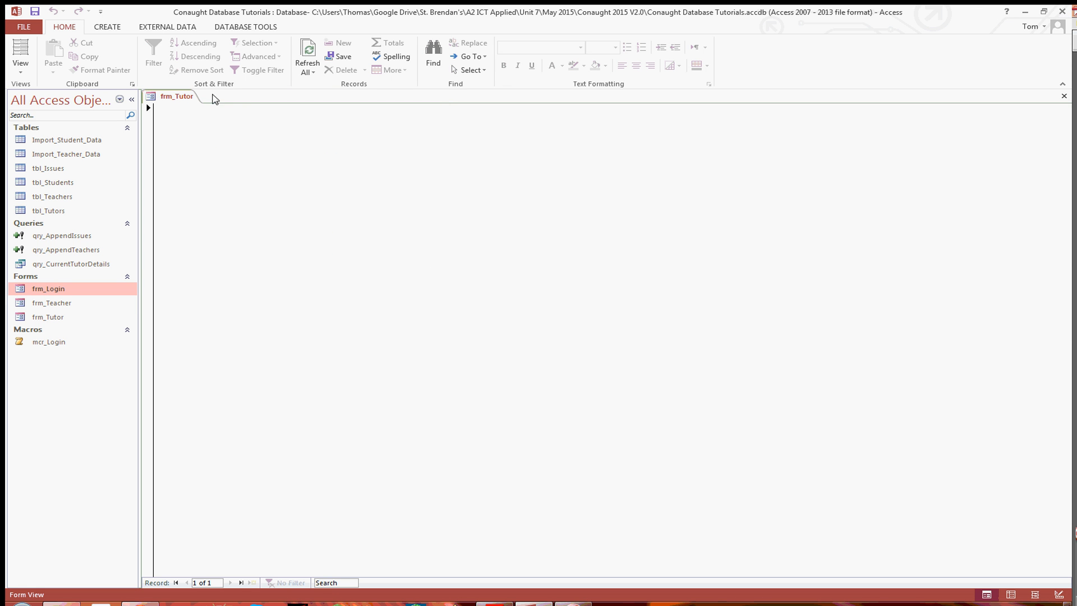
mouse_move(285, 148)
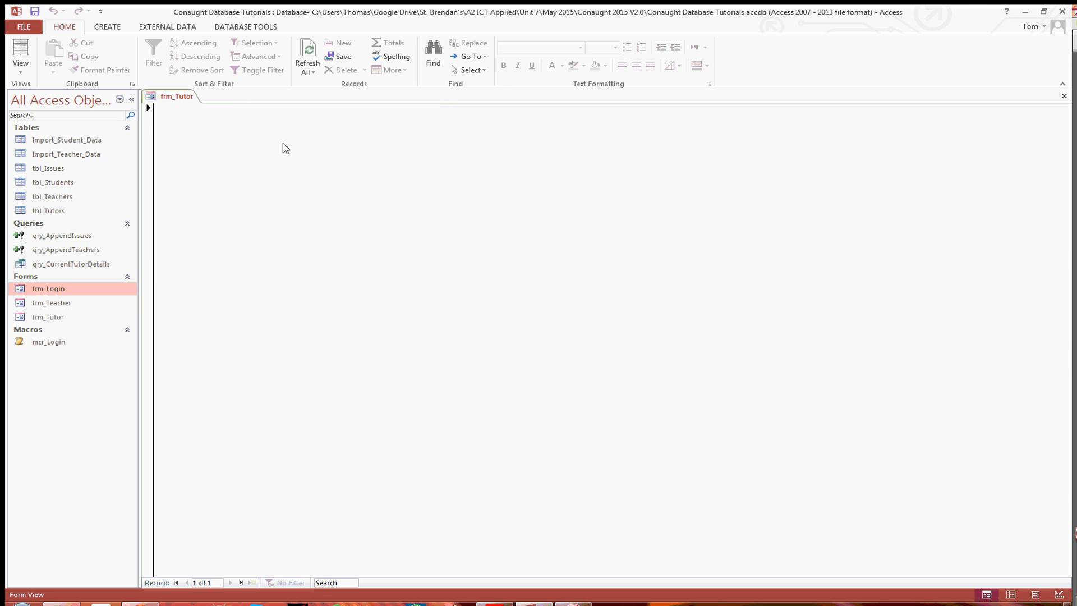
mouse_move(173, 245)
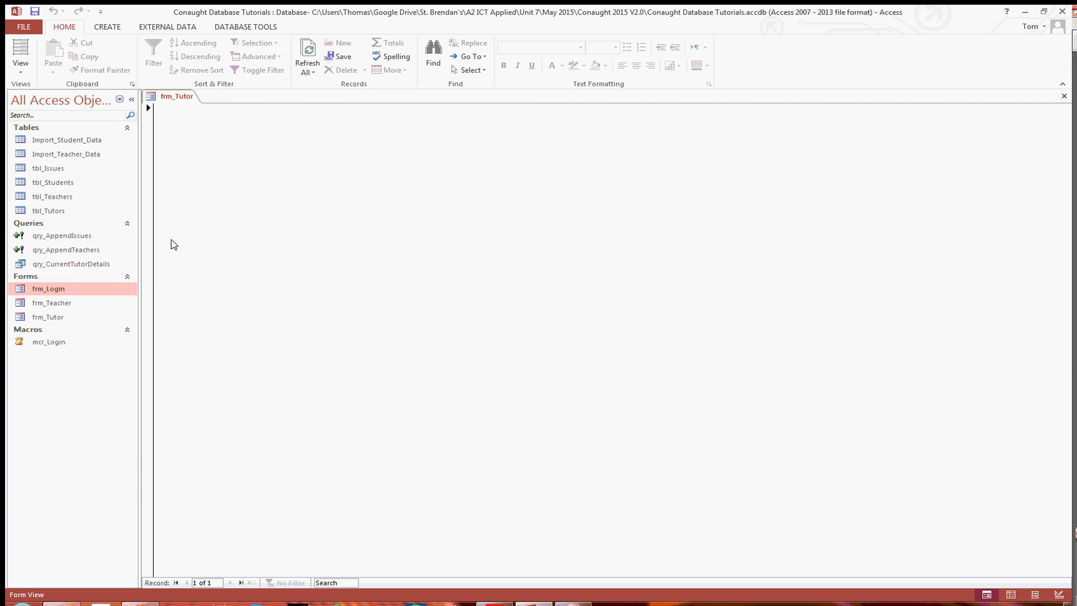
mouse_move(70, 264)
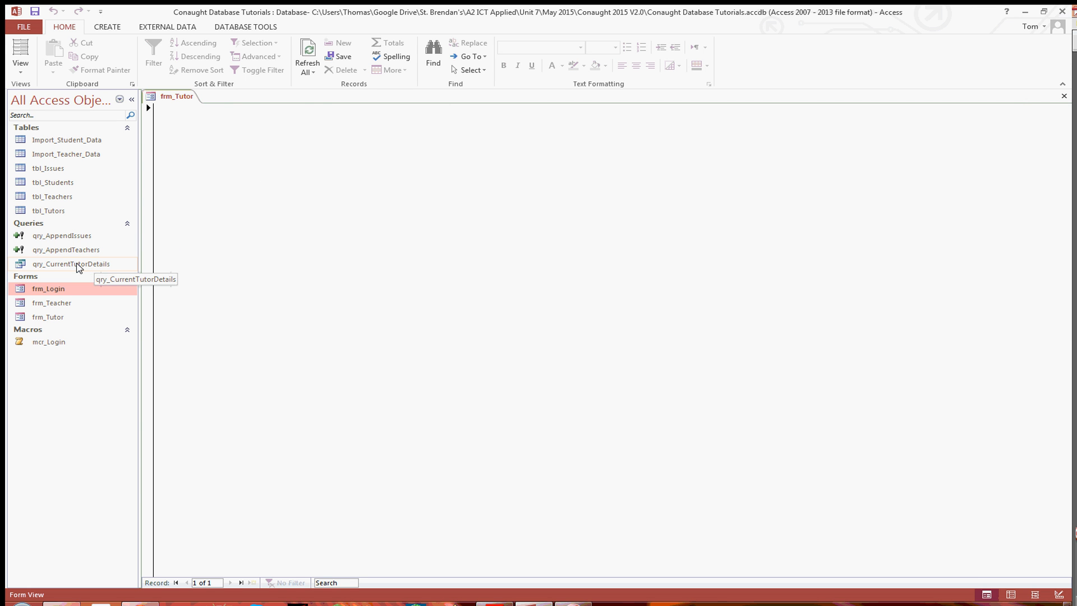
double_click(71, 263)
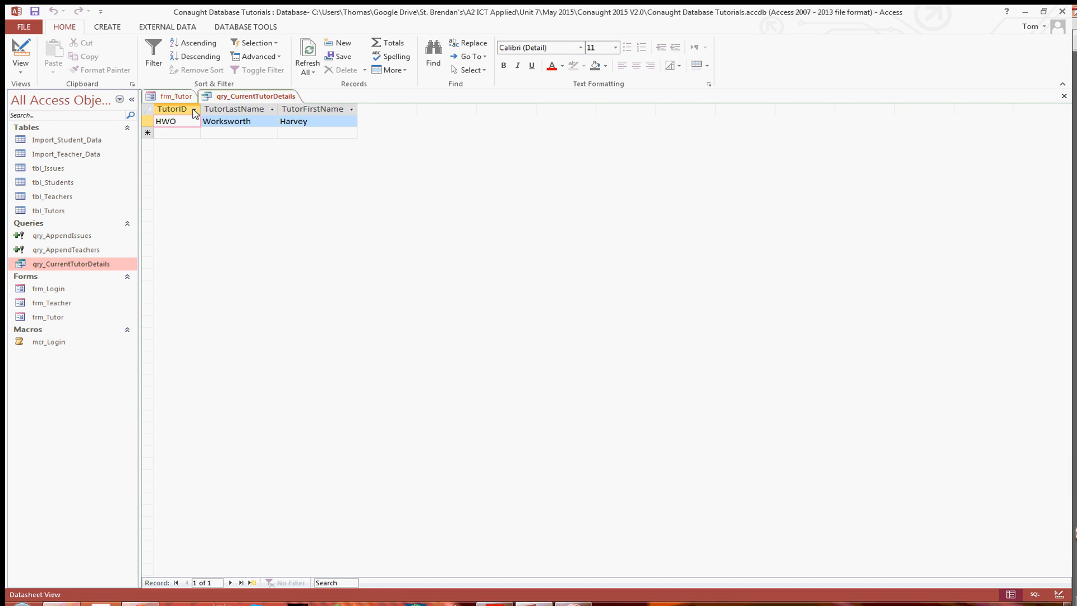
mouse_move(251, 202)
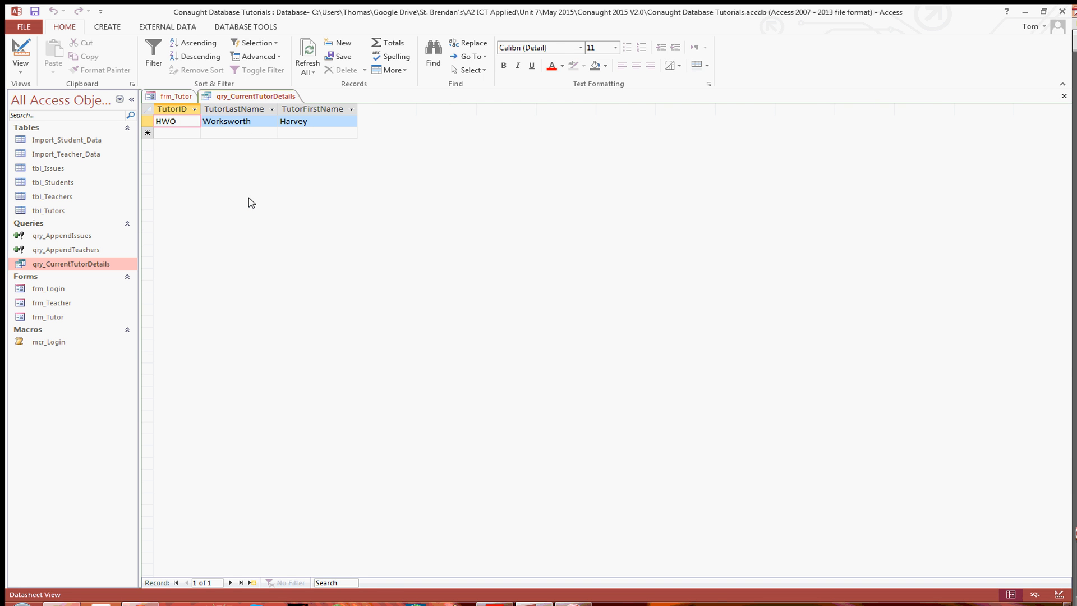
mouse_move(243, 113)
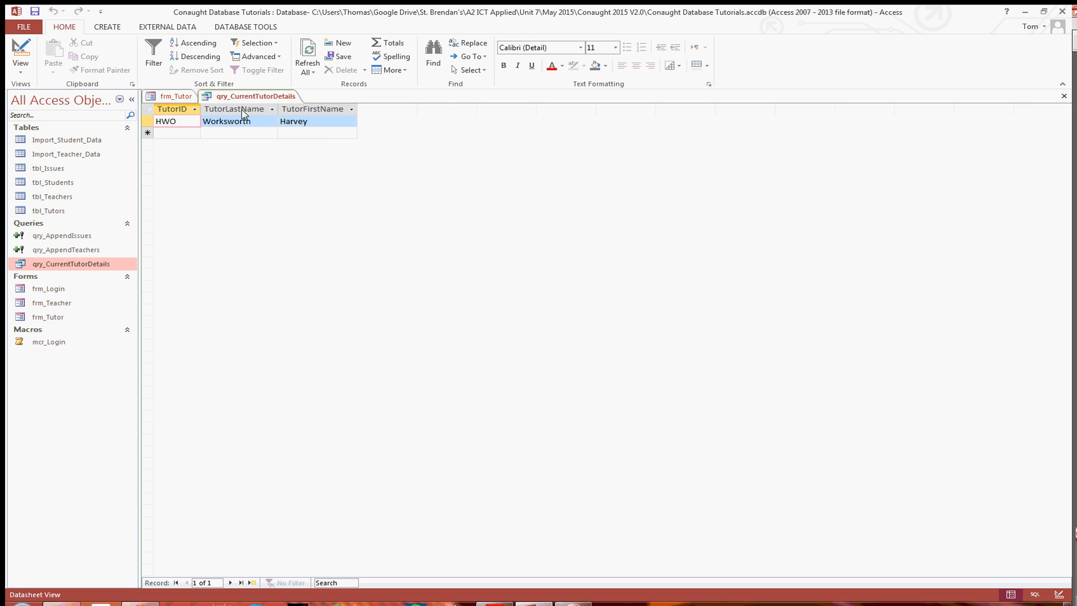
right_click(173, 96)
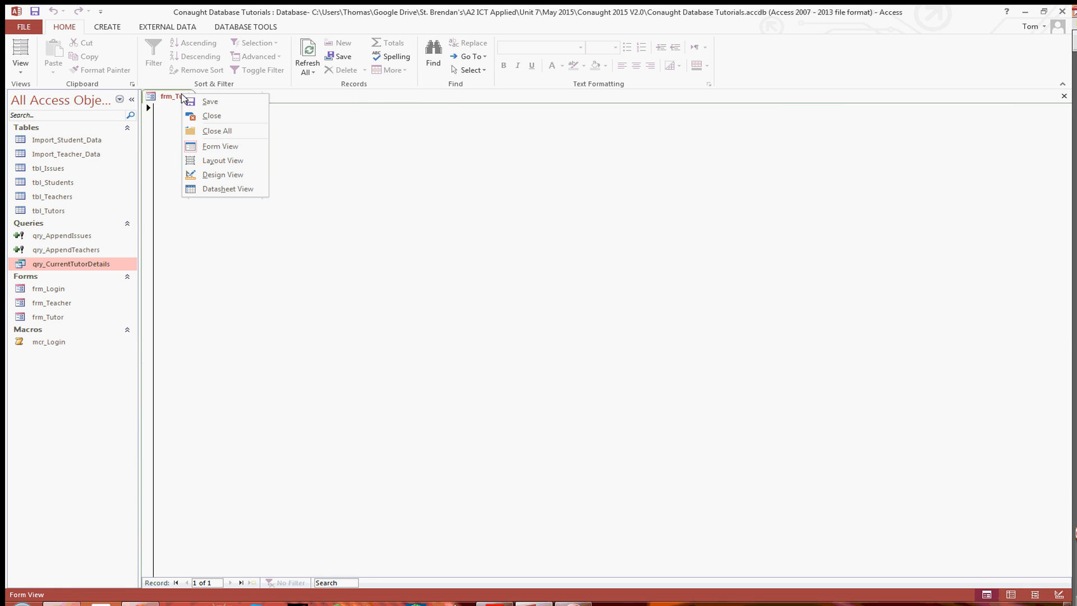
left_click(211, 115)
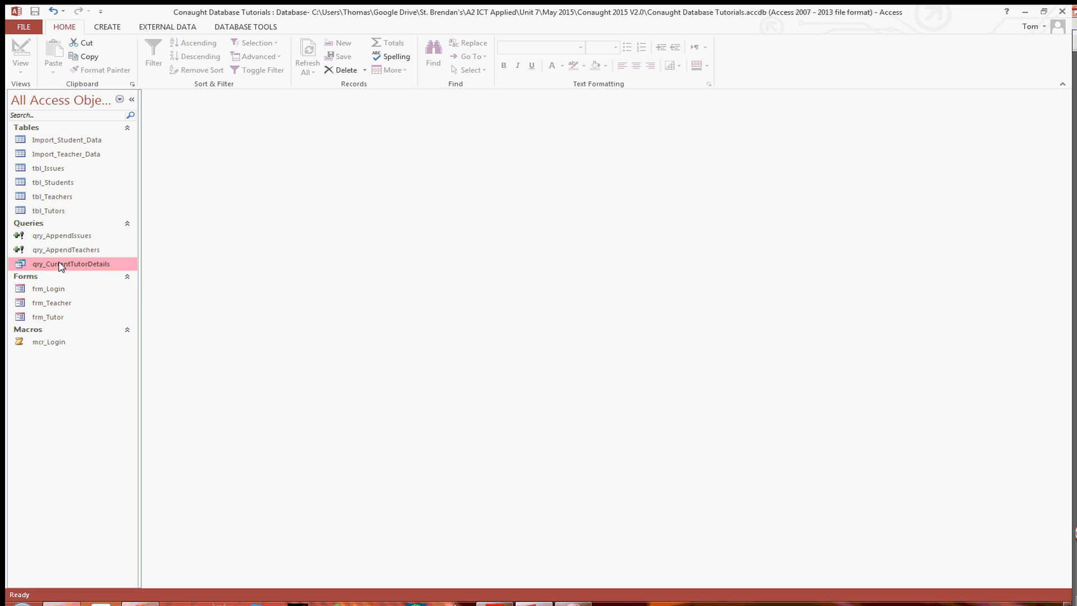
mouse_move(49, 316)
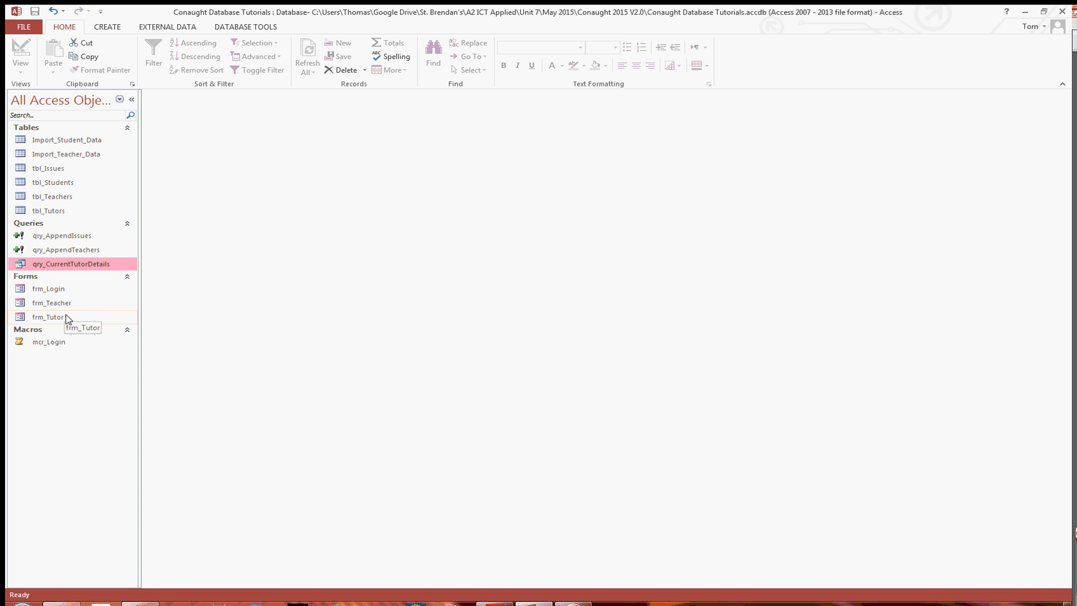
mouse_move(74, 330)
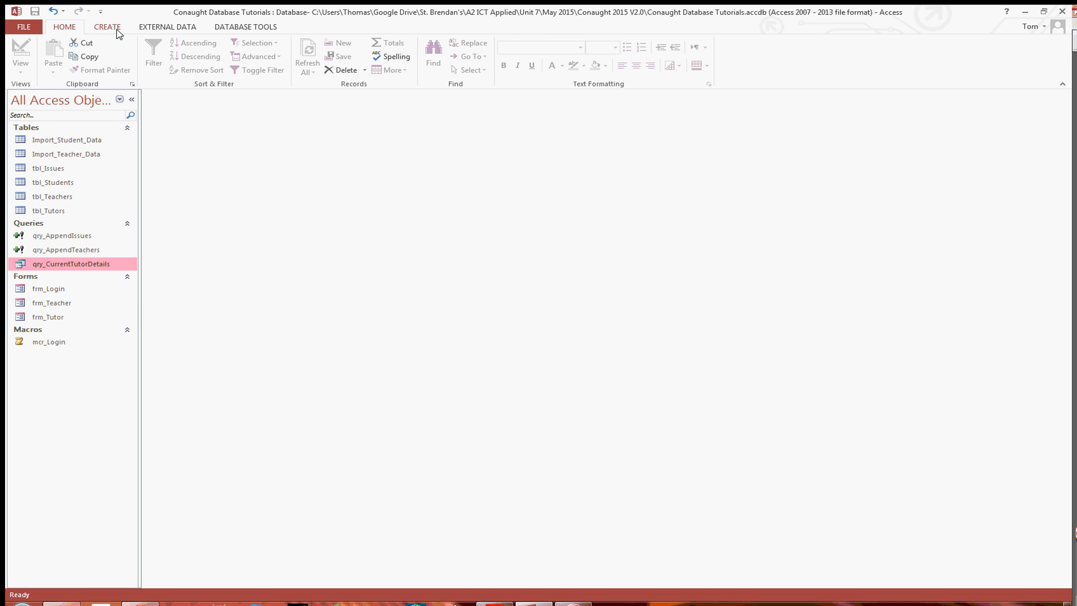
Create a form from qry_CurrentTutorDetails and remove its header and footer in Design View
left_click(108, 26)
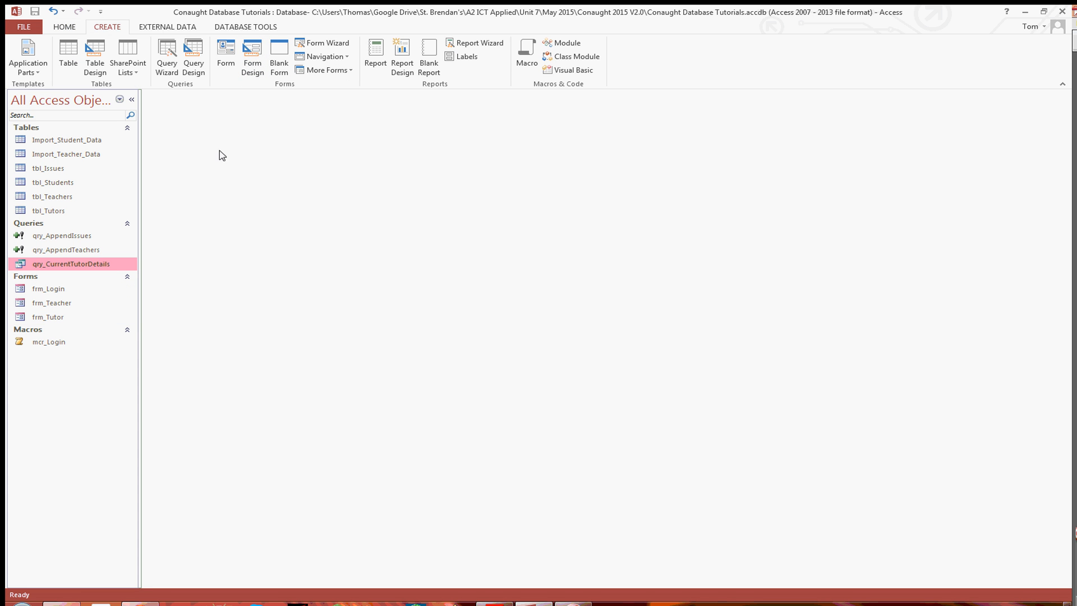
mouse_move(61, 265)
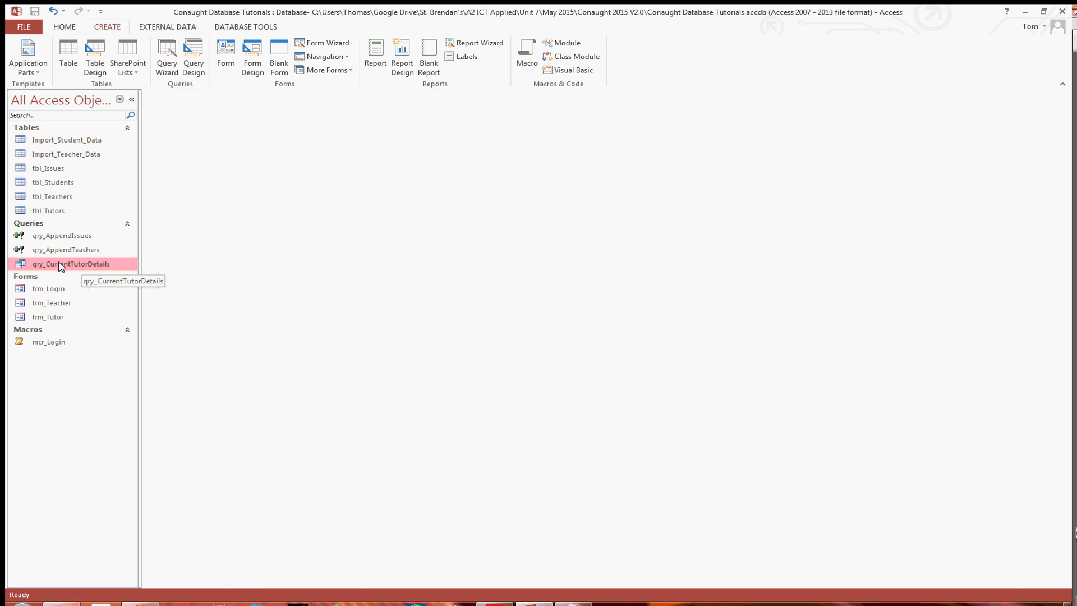
mouse_move(177, 292)
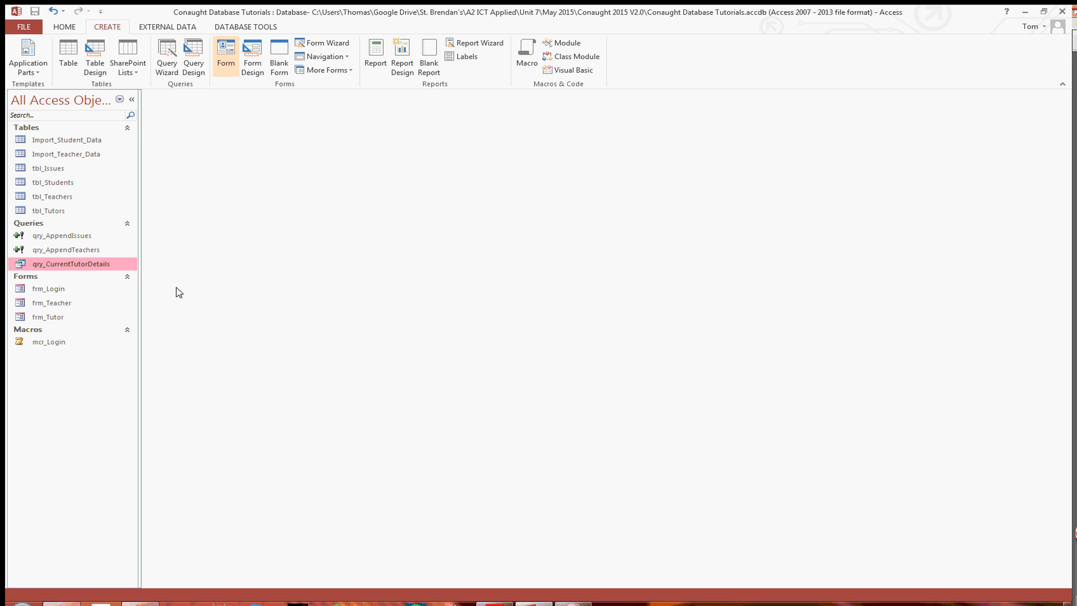
left_click(226, 56)
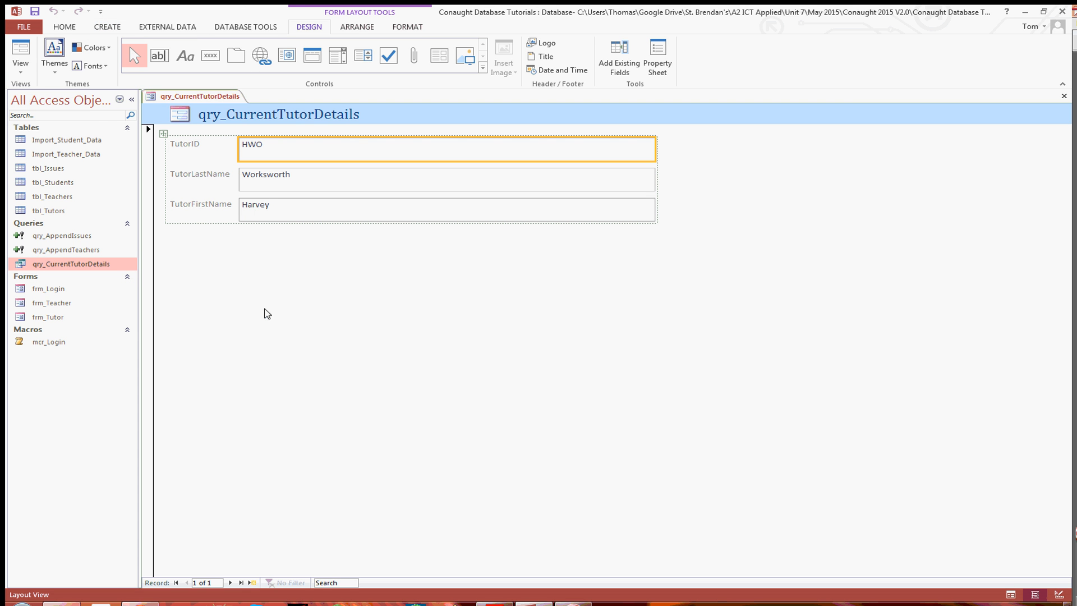
mouse_move(325, 233)
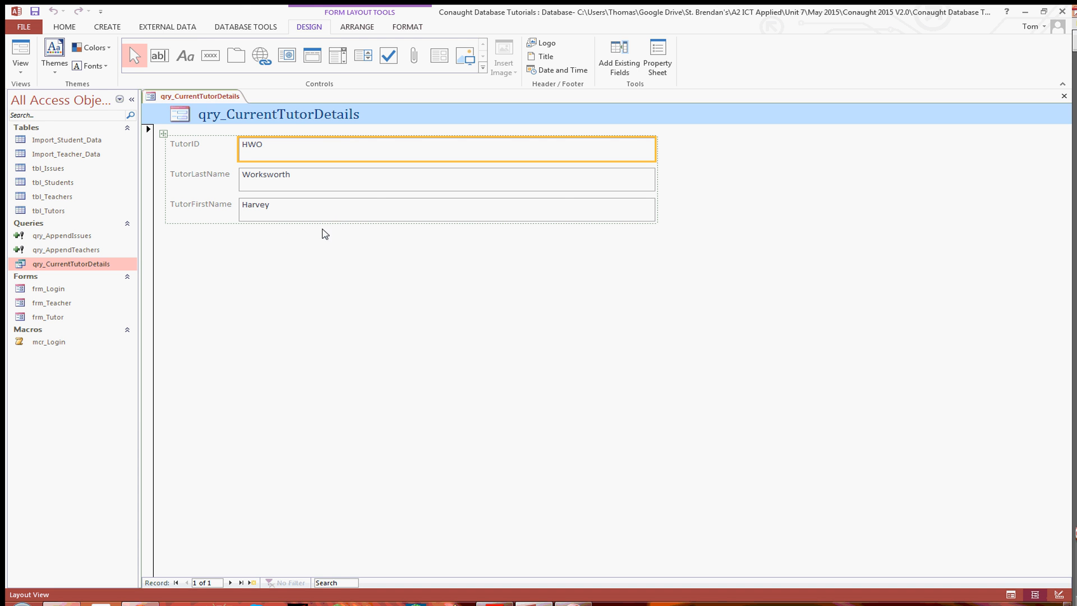
left_click(20, 55)
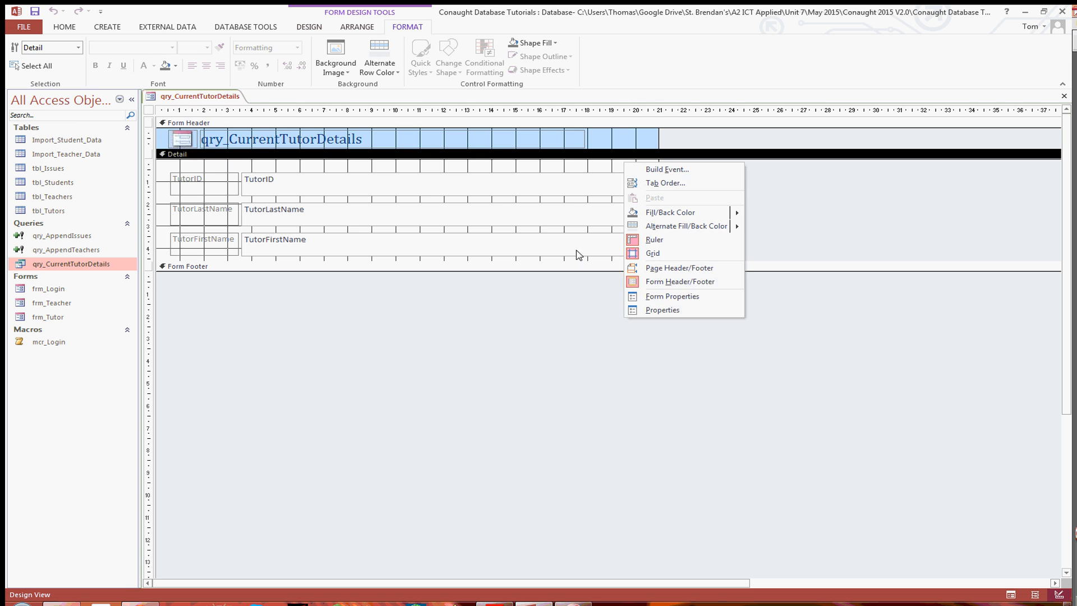
left_click(679, 282)
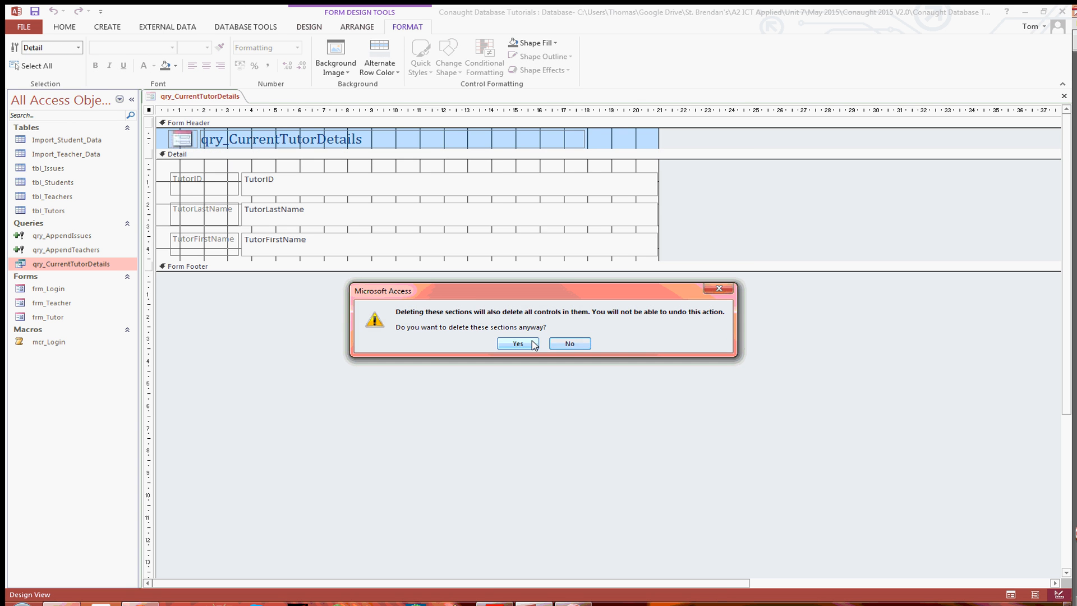
left_click(515, 343)
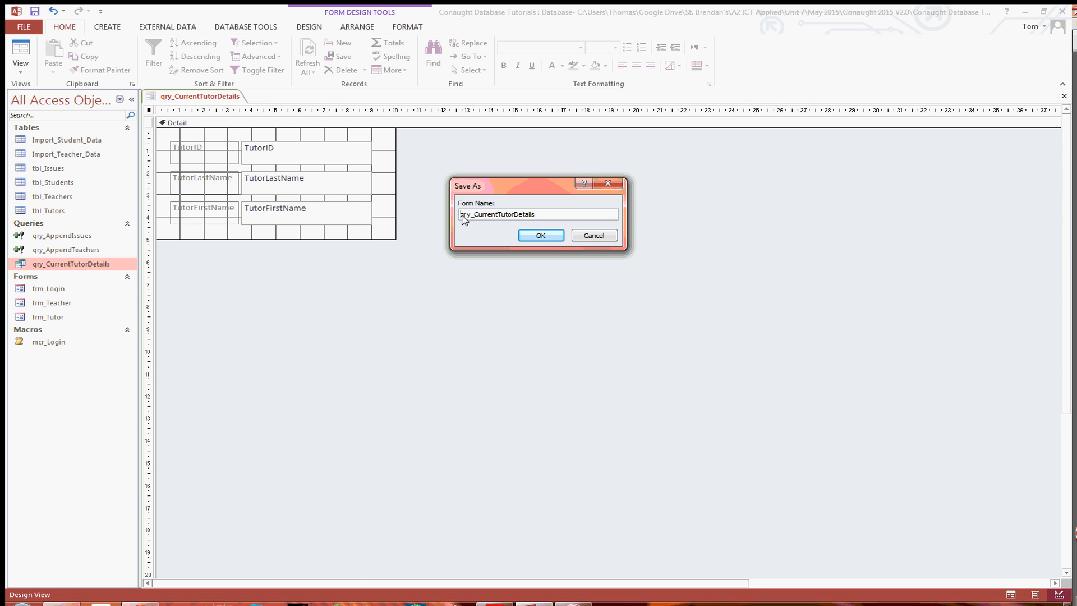
Save the form as frm_CurrentTutorDetails and view tutor HWO's details in Form View
type("frl")
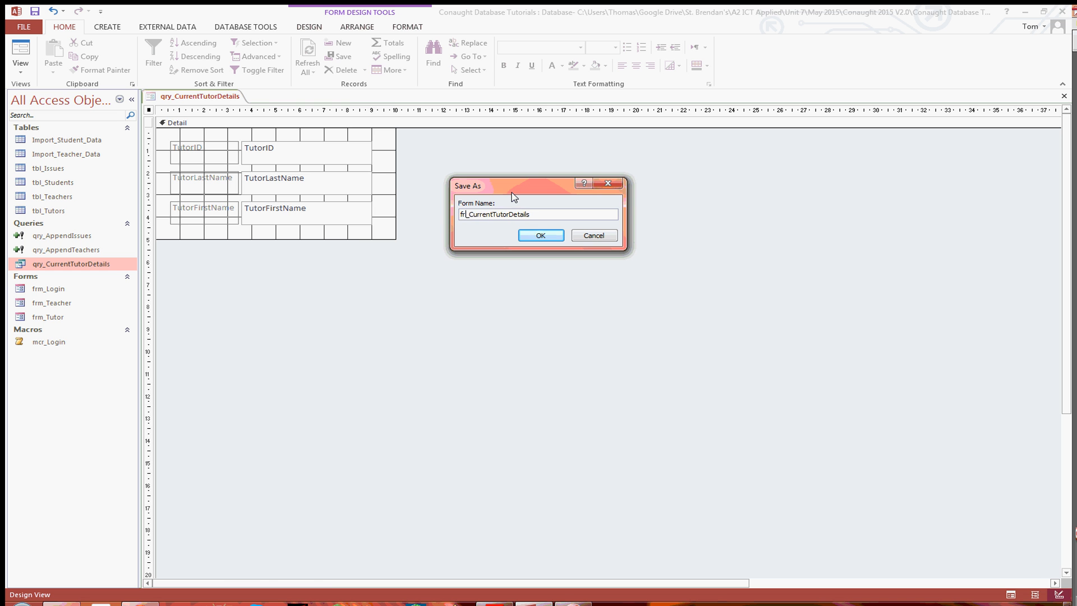
left_click(540, 235)
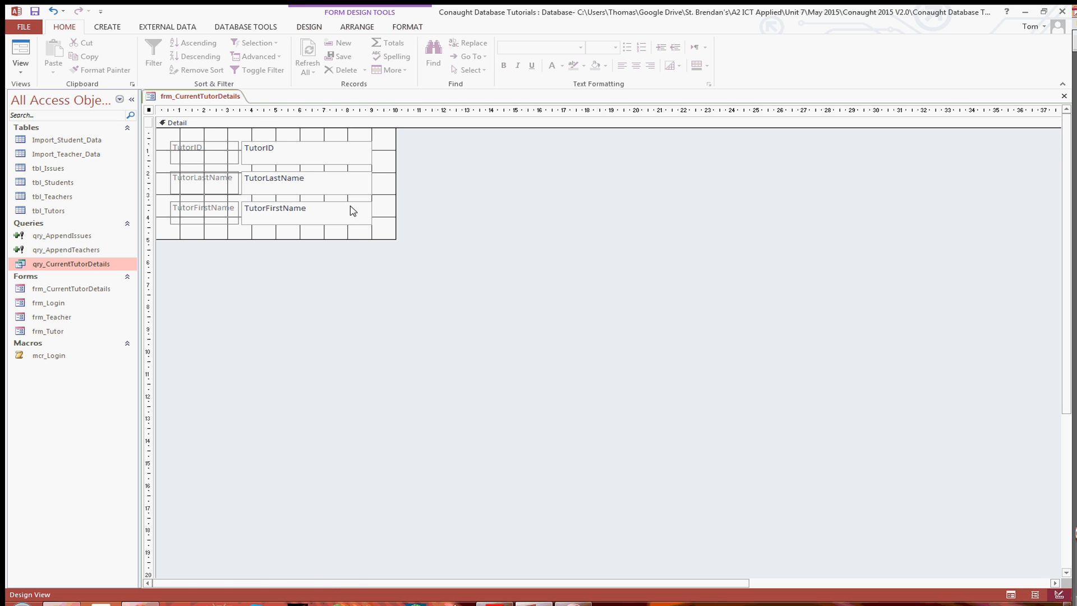
left_click(20, 53)
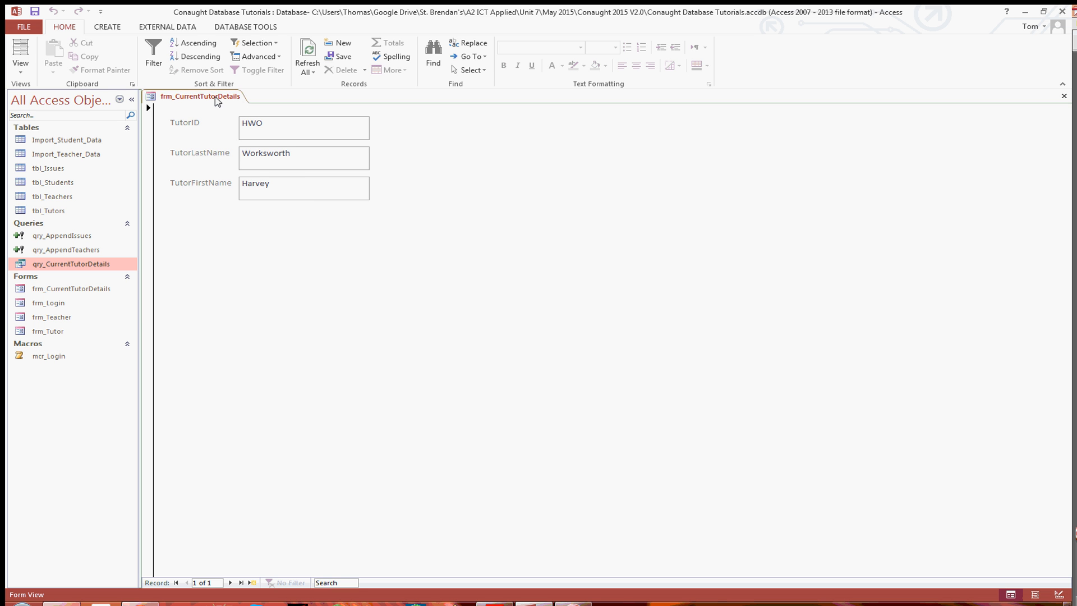
Close the details form, open frm_Tutor, and embed frm_CurrentTutorDetails as a subform
left_click(1065, 95)
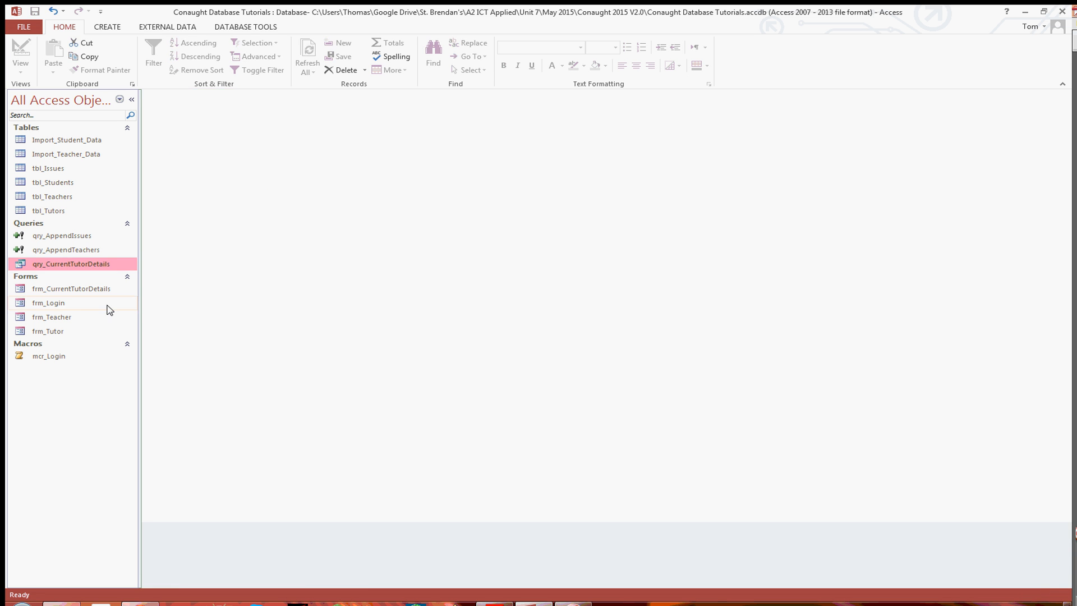
double_click(48, 331)
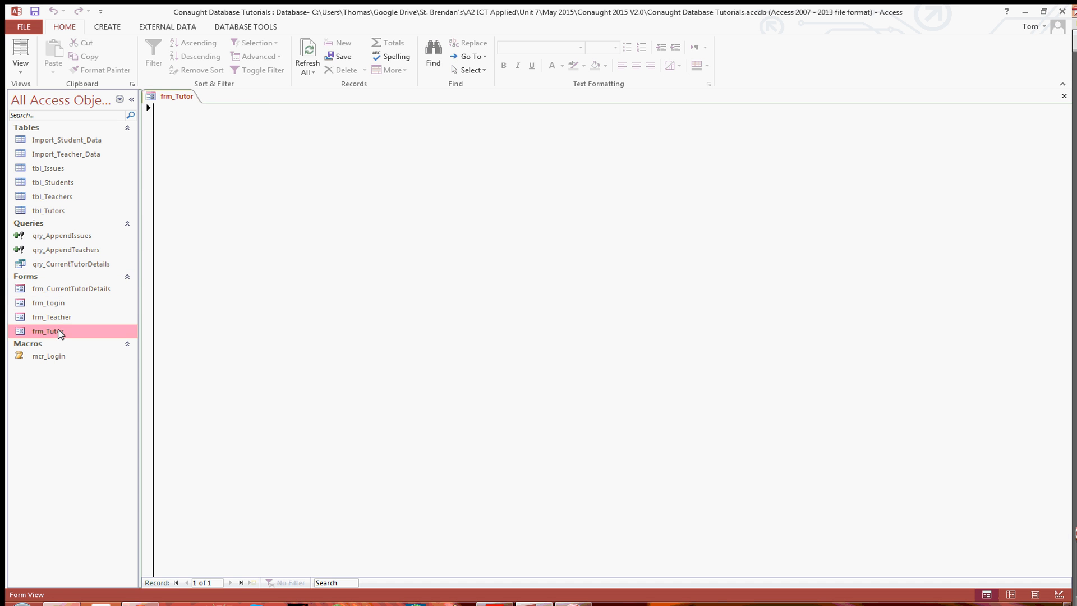
mouse_move(175, 107)
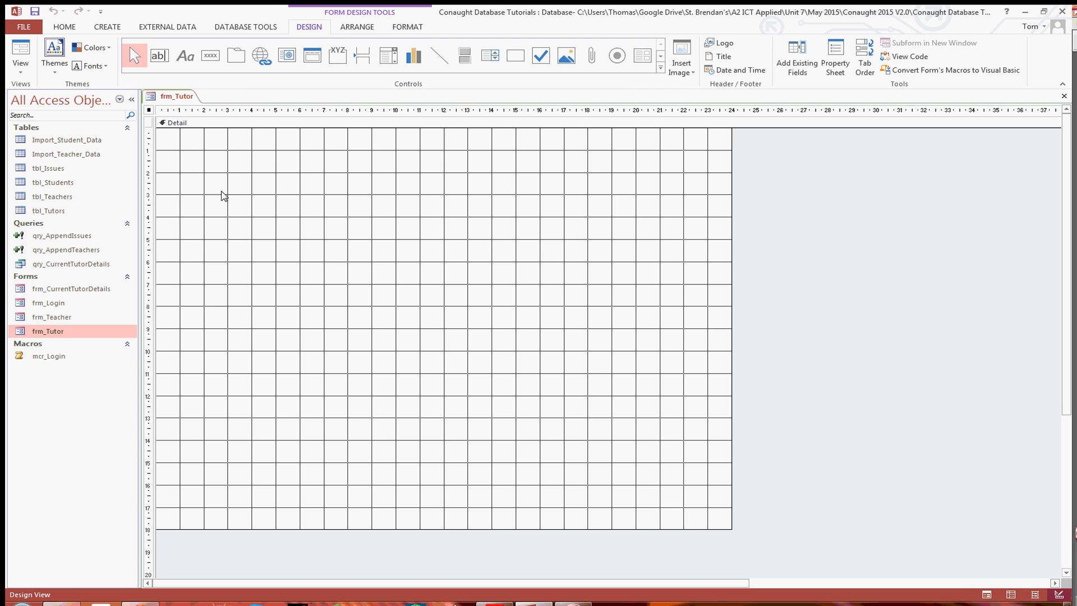
left_click(71, 288)
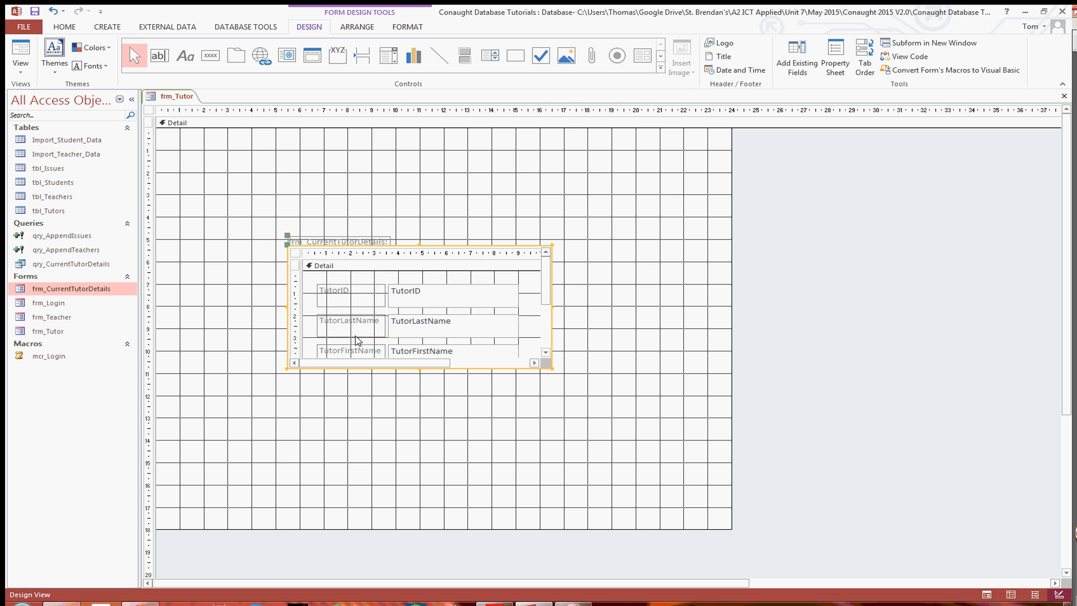
mouse_move(337, 245)
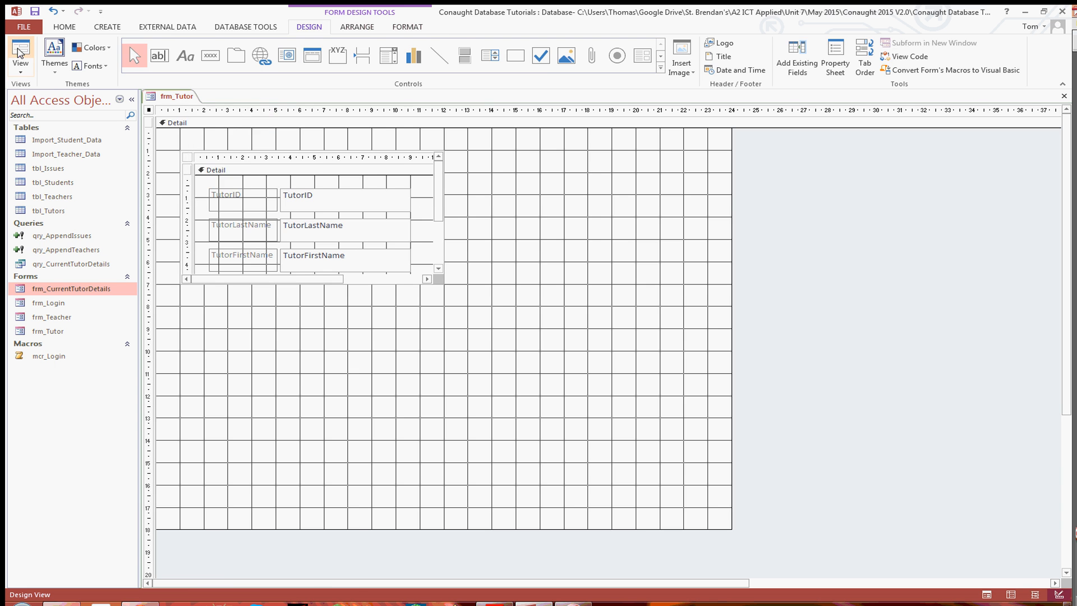
left_click(20, 56)
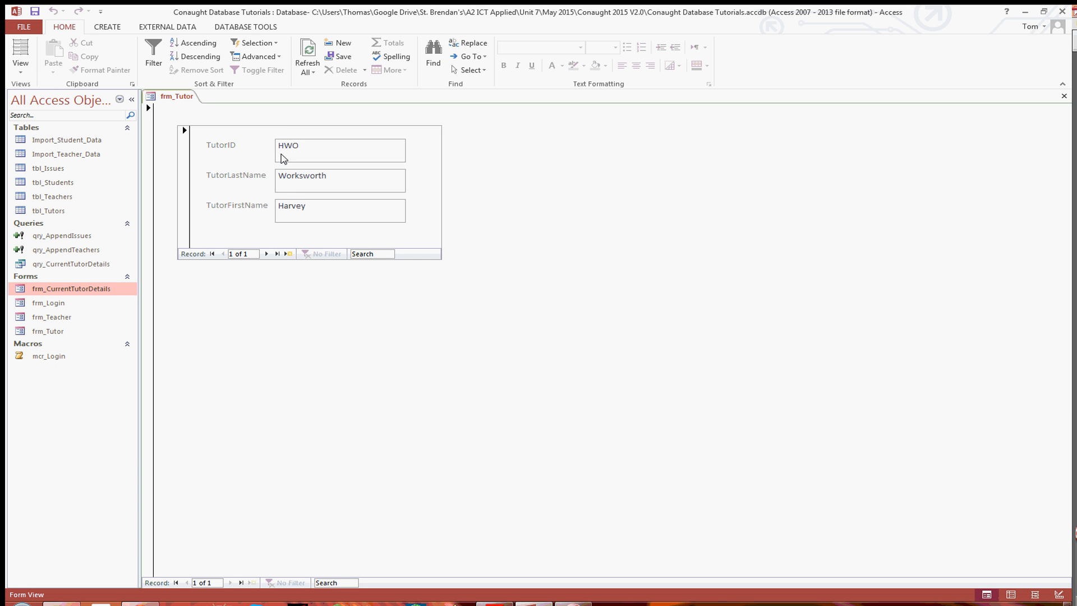
mouse_move(269, 215)
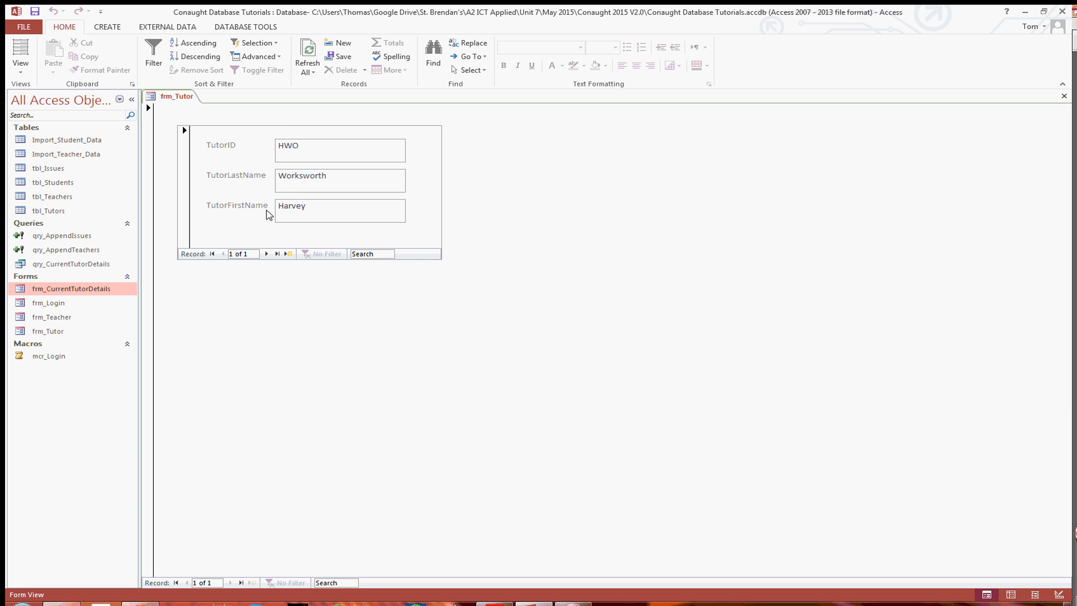
mouse_move(238, 184)
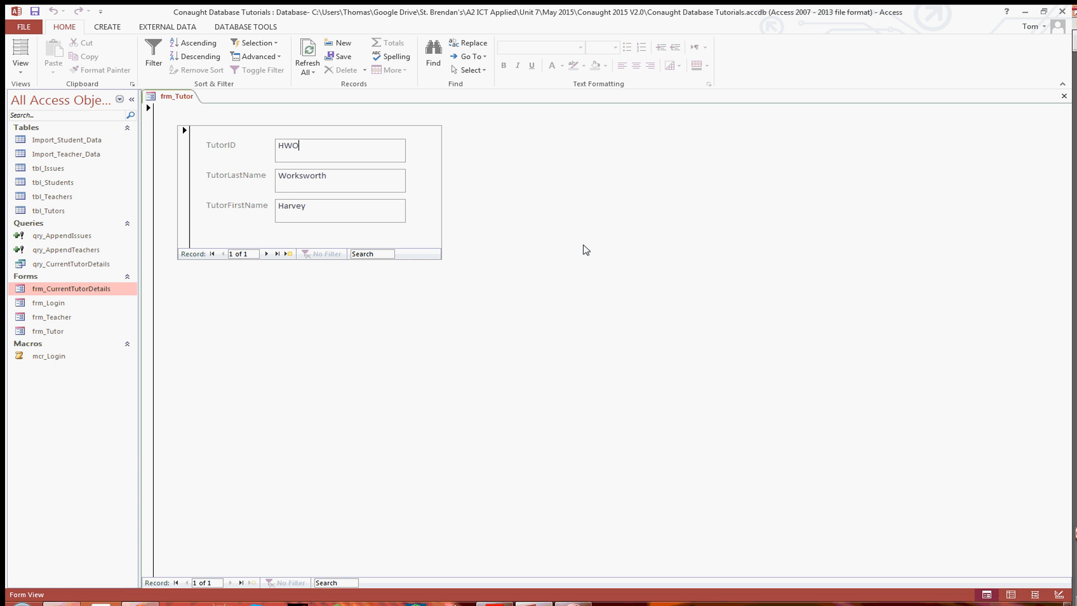
mouse_move(675, 296)
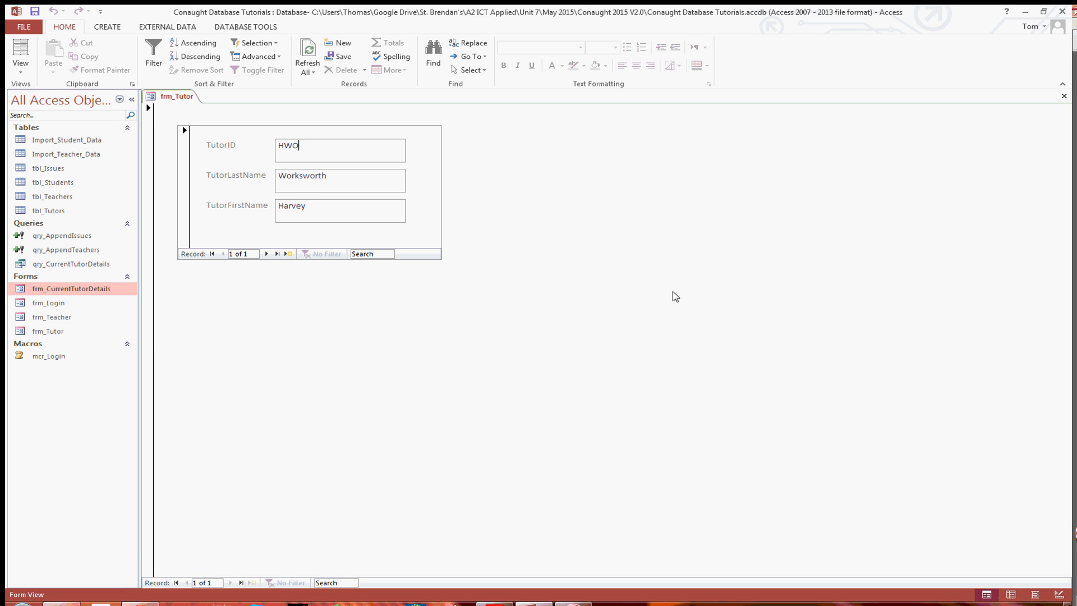
mouse_move(893, 430)
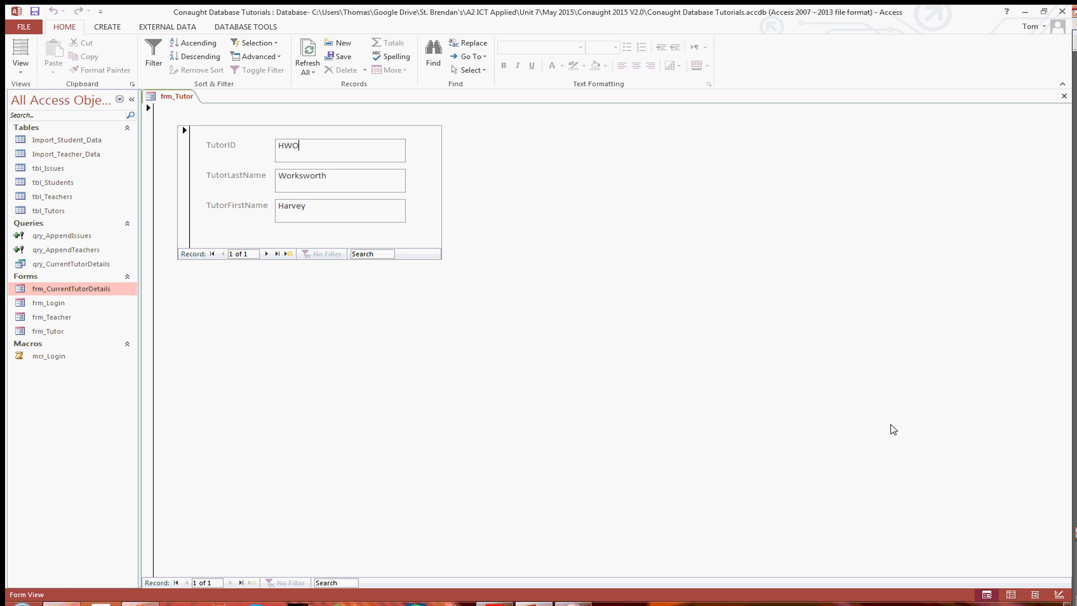
mouse_move(961, 476)
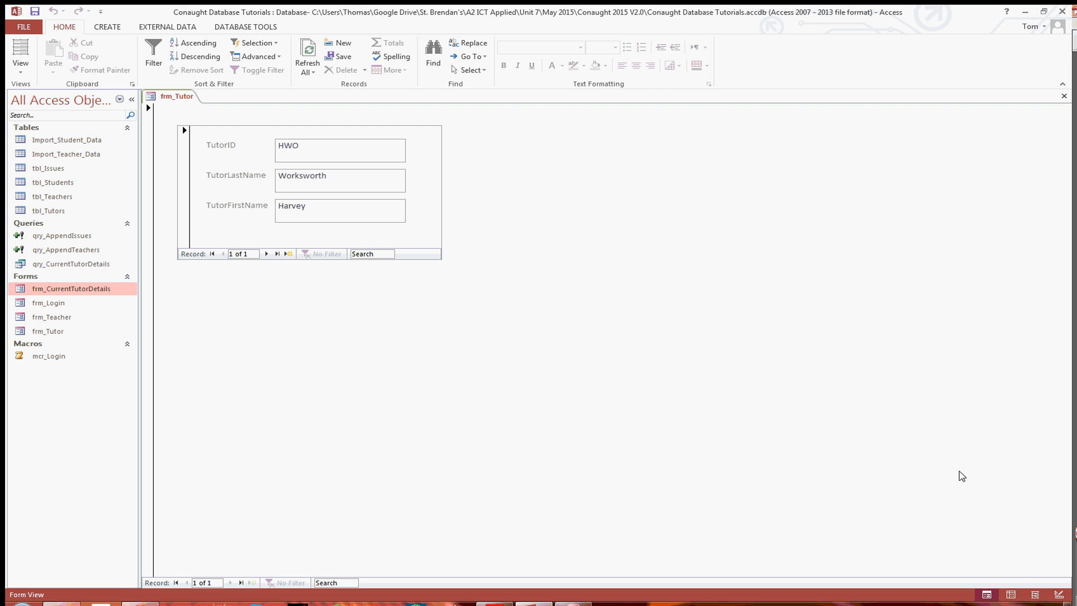
mouse_move(982, 514)
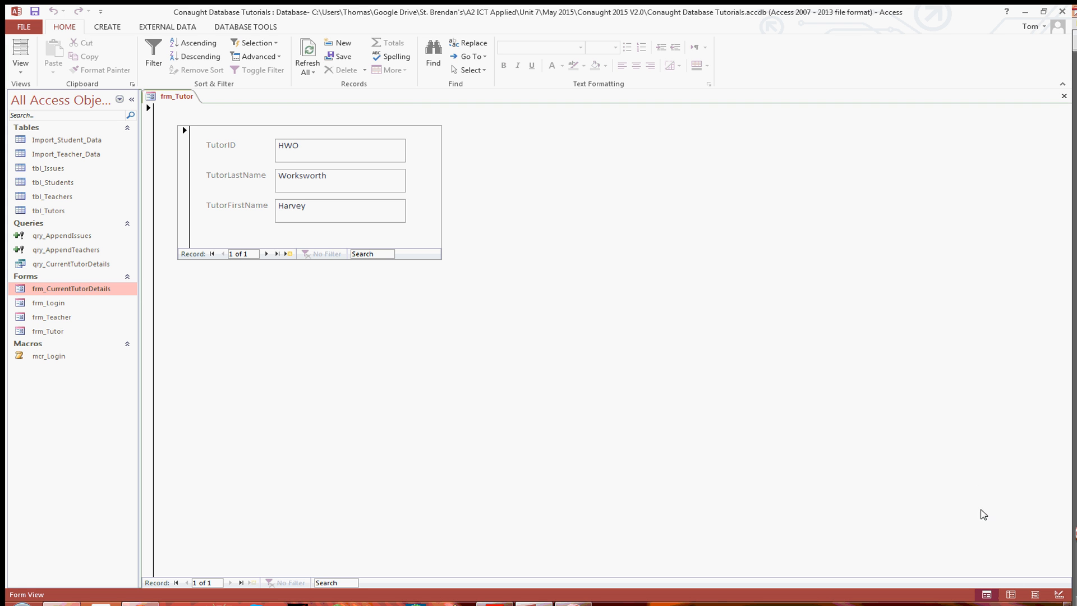